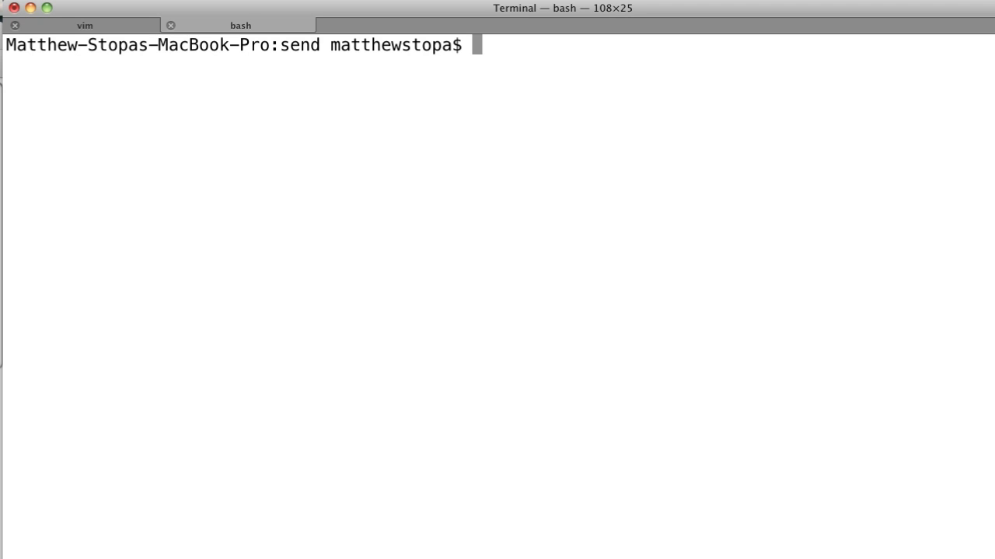
# Show send_example.rb in vim and move through the attr_accessor and user_info lines
pyautogui.click(84, 25)
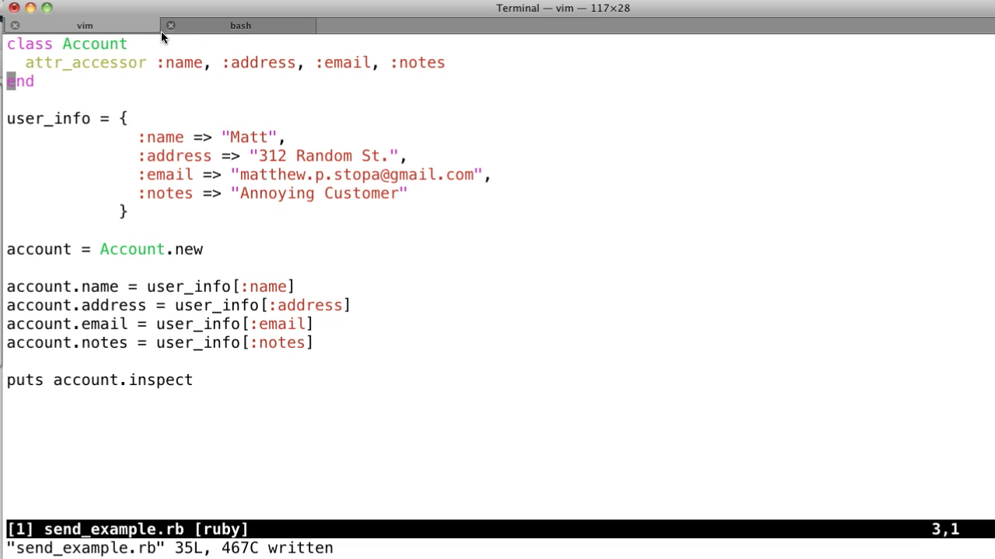
pyautogui.moveTo(163, 70)
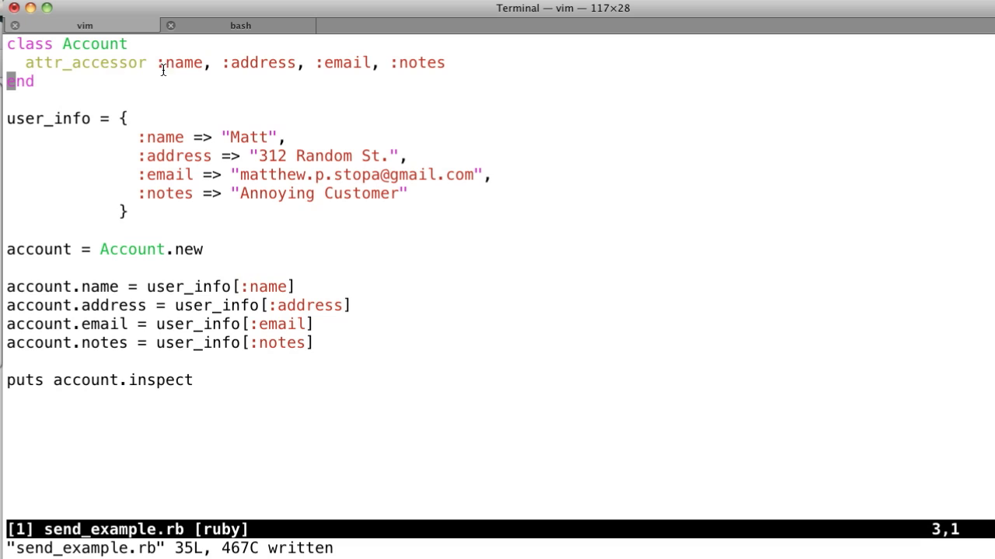
pyautogui.moveTo(194, 73)
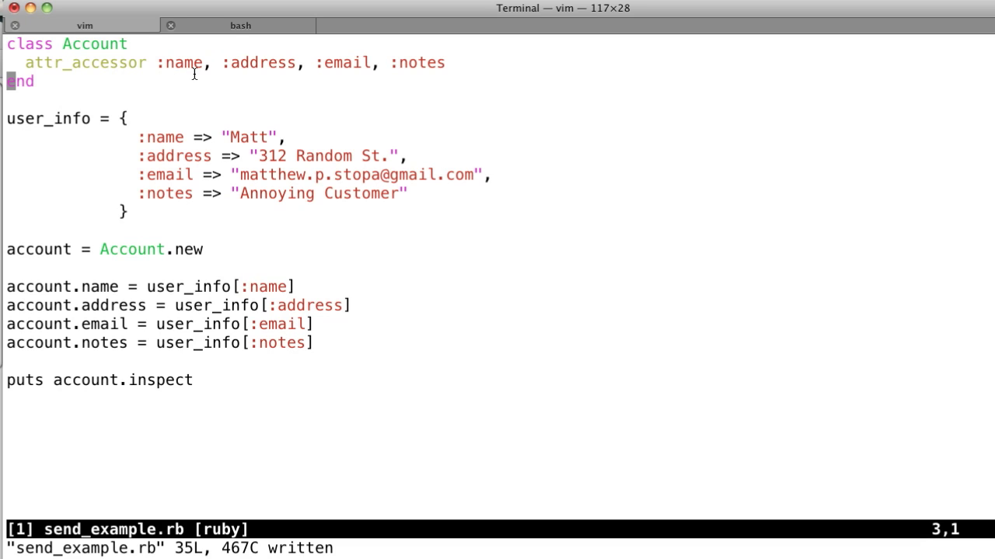
pyautogui.moveTo(322, 55)
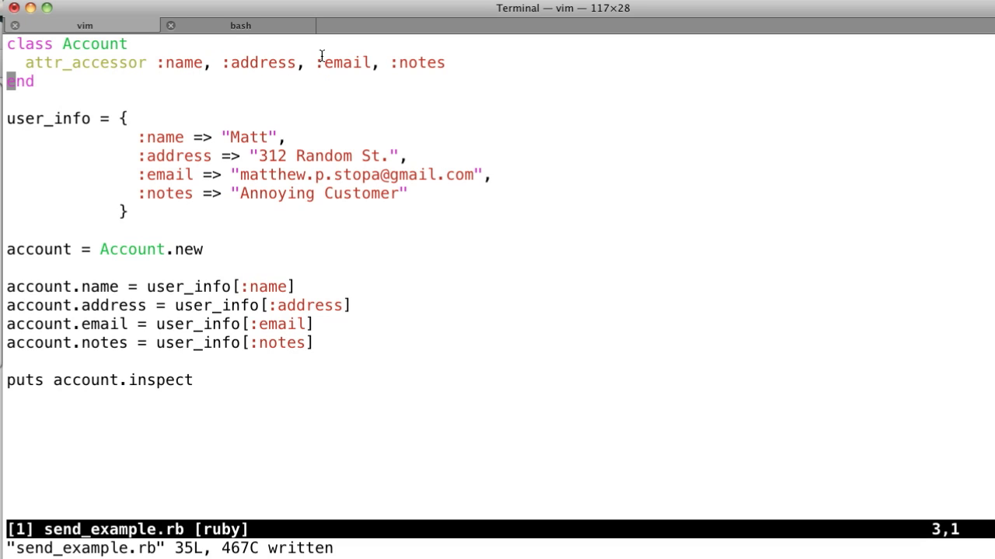
pyautogui.moveTo(426, 67)
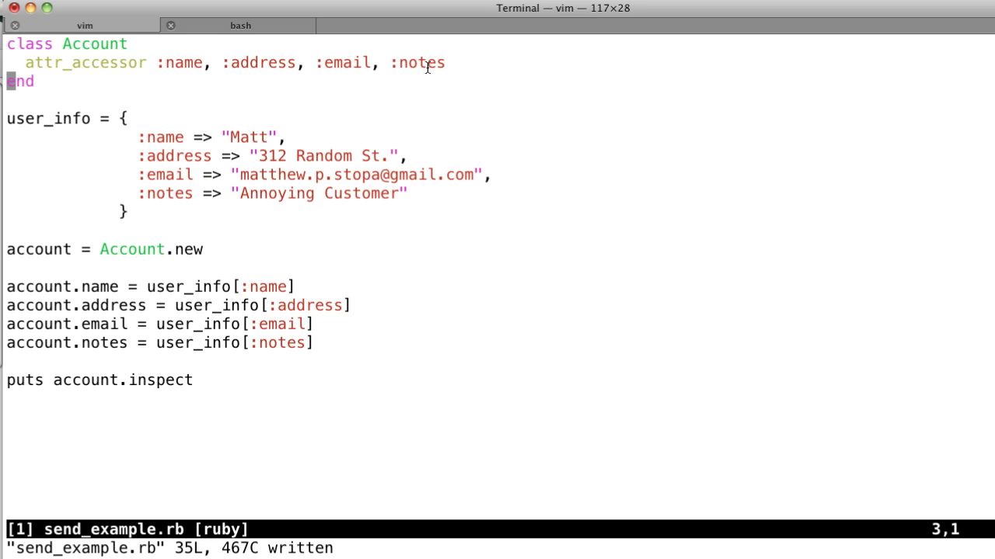
pyautogui.moveTo(342, 65)
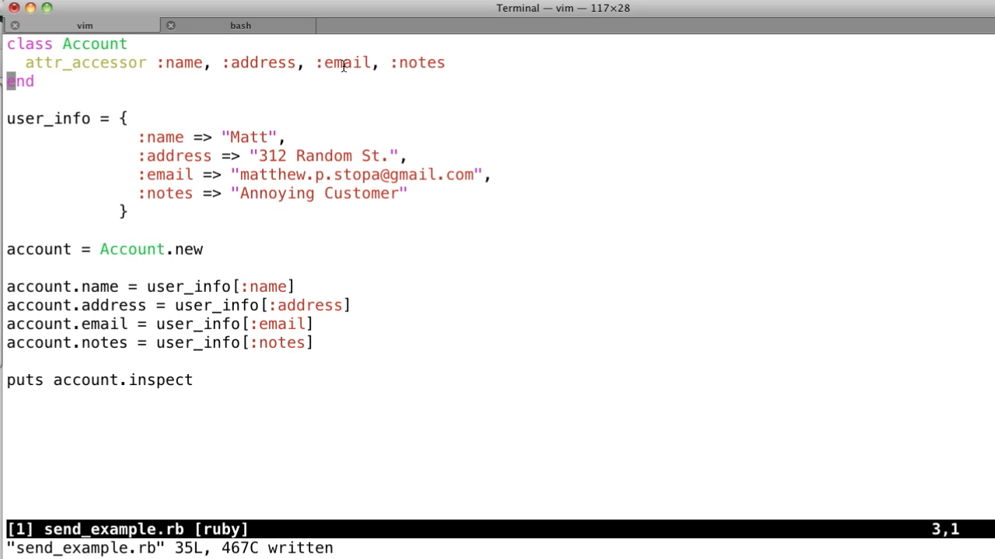
pyautogui.moveTo(360, 93)
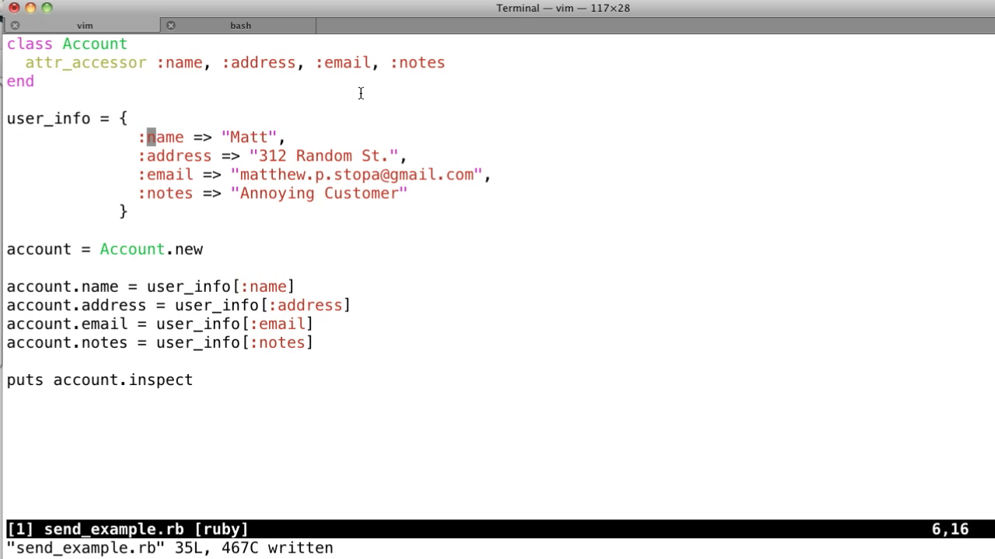
pyautogui.press('e')
pyautogui.write('par')
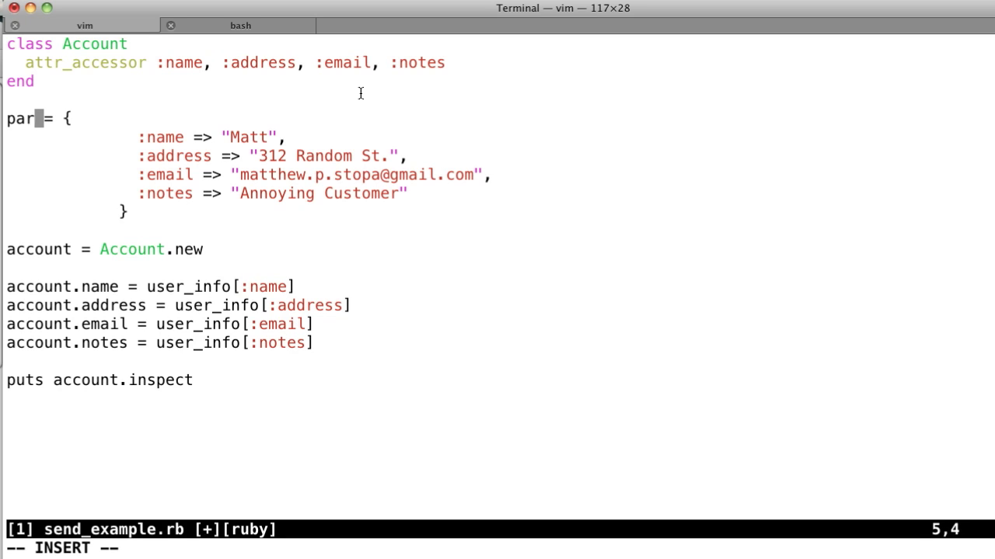
pyautogui.write('ams')
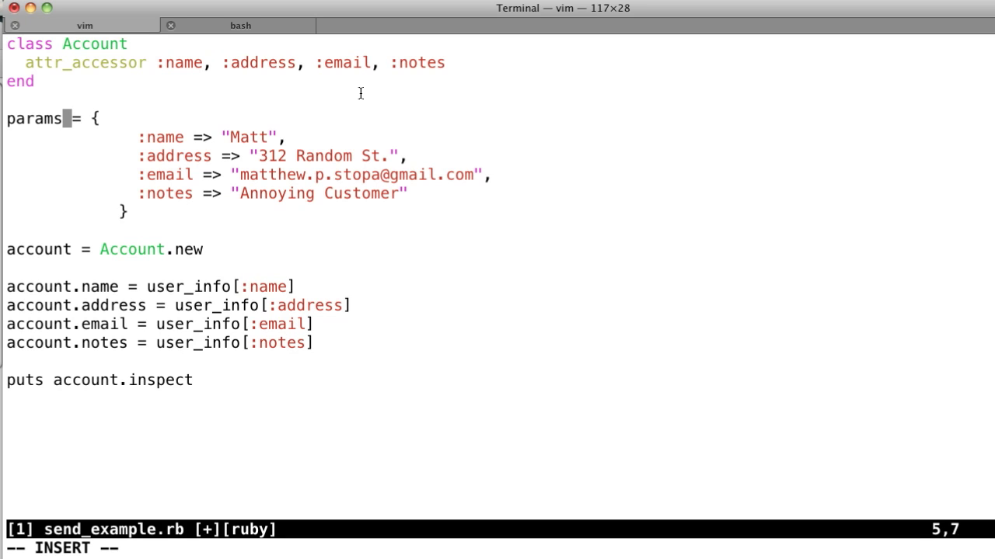
pyautogui.press('BackSpace')
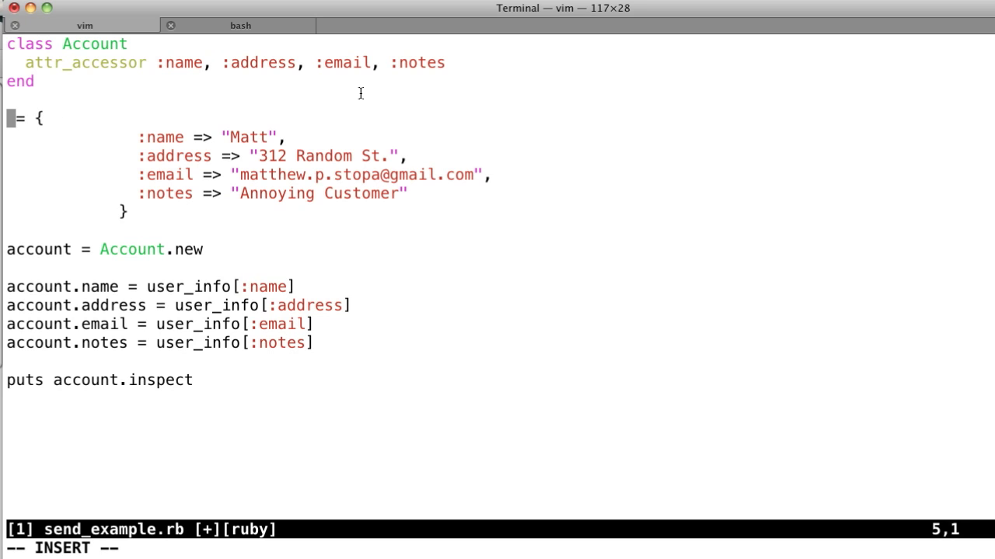
pyautogui.write('user_info')
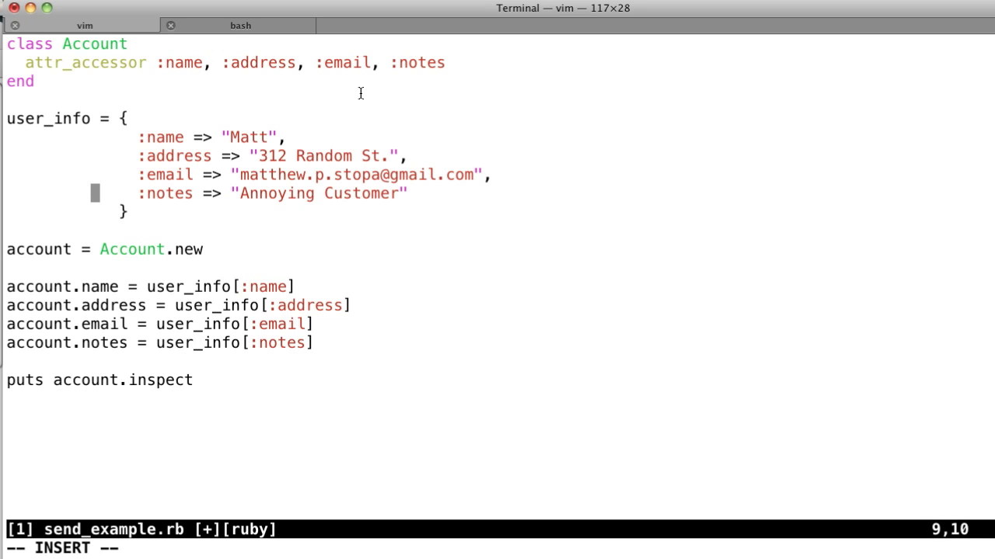
pyautogui.press('down')
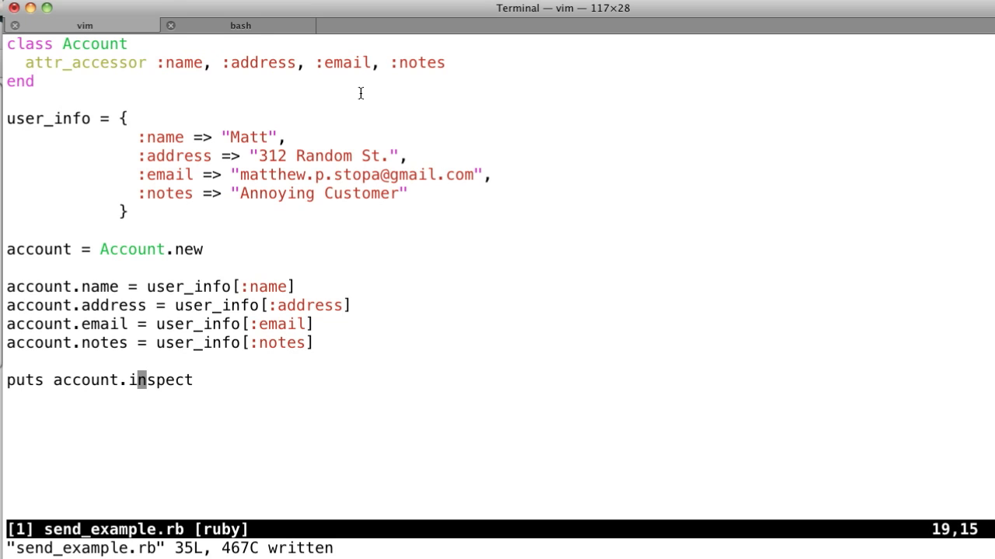
# Run `ruby send_example.rb` in bash to print the populated Account, then return to vim
pyautogui.click(239, 25)
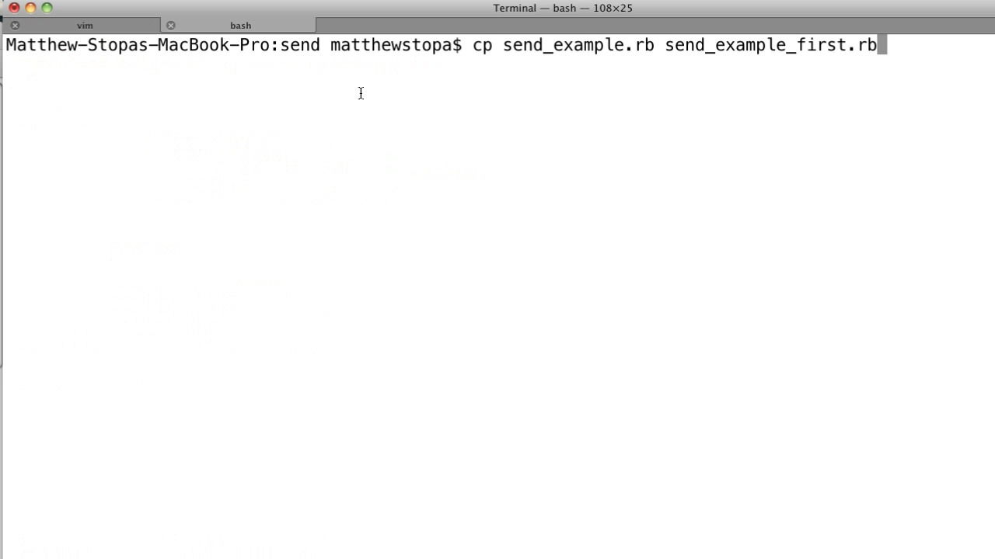
pyautogui.write('ruby send_example.rb')
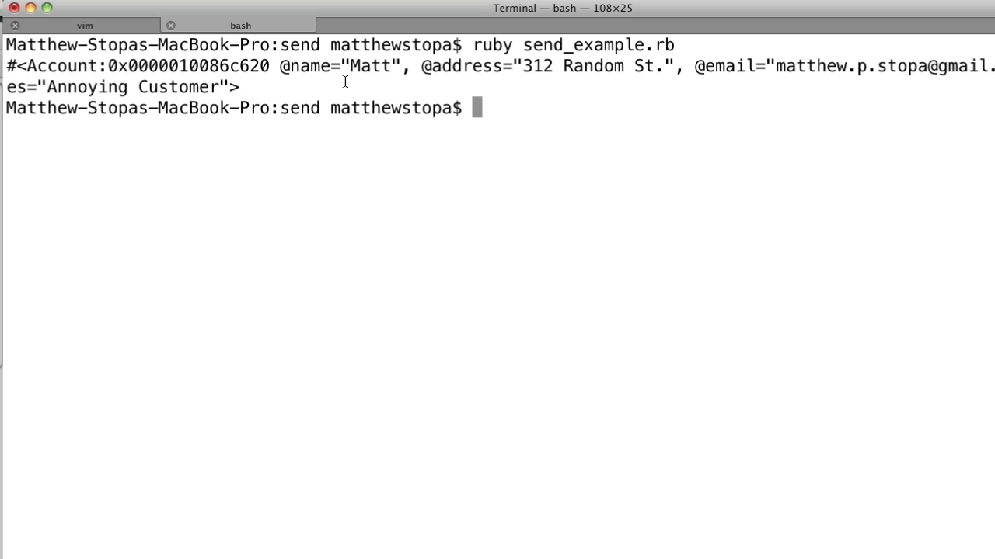
pyautogui.moveTo(603, 69)
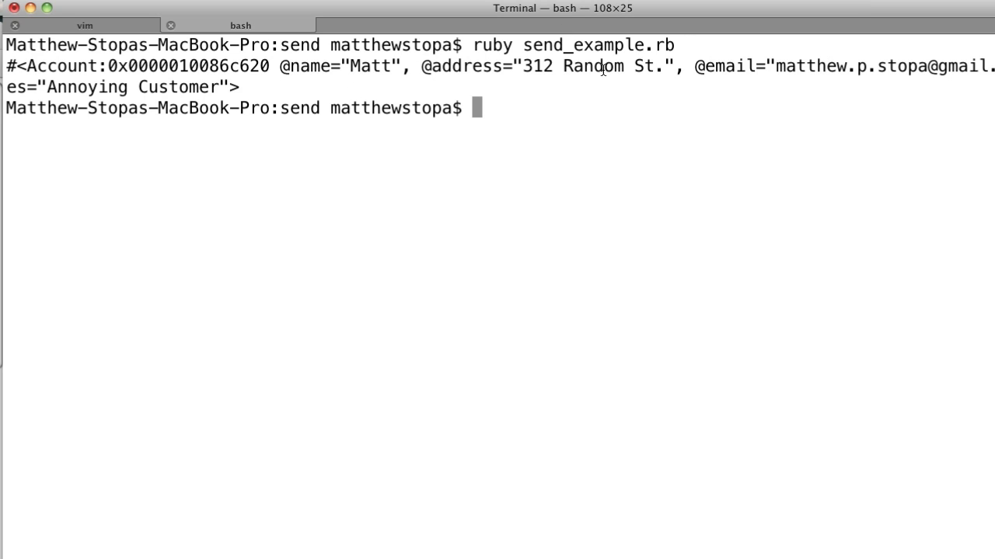
pyautogui.moveTo(591, 56)
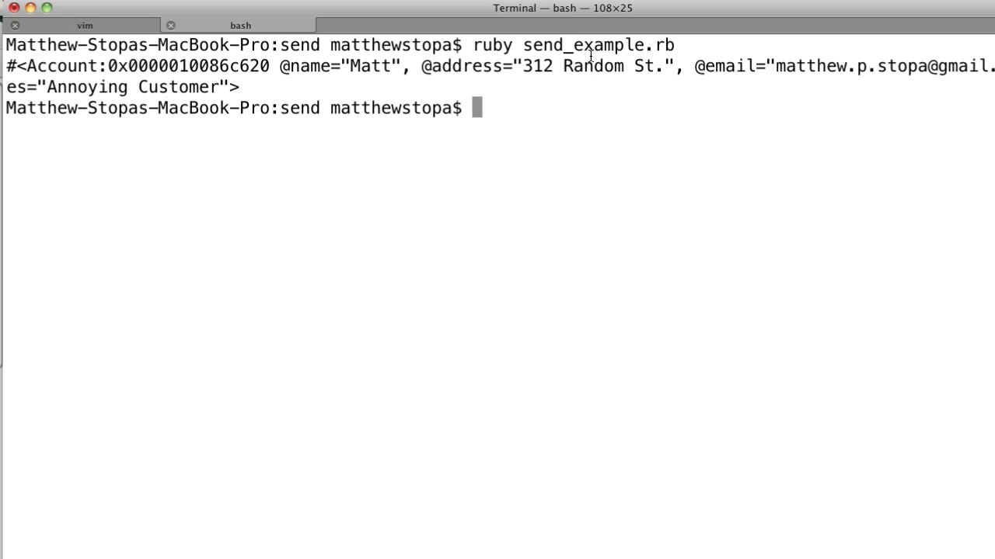
pyautogui.moveTo(125, 87)
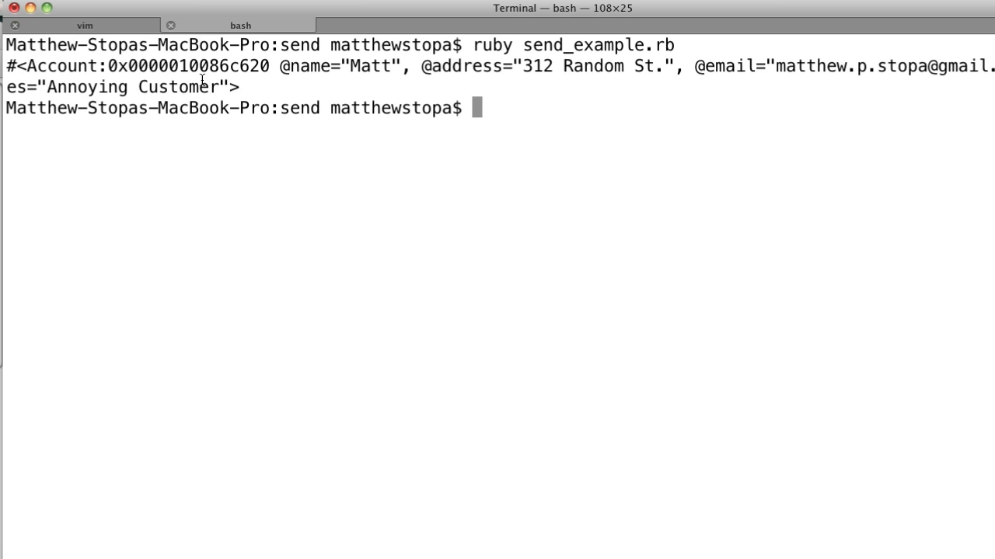
pyautogui.click(84, 25)
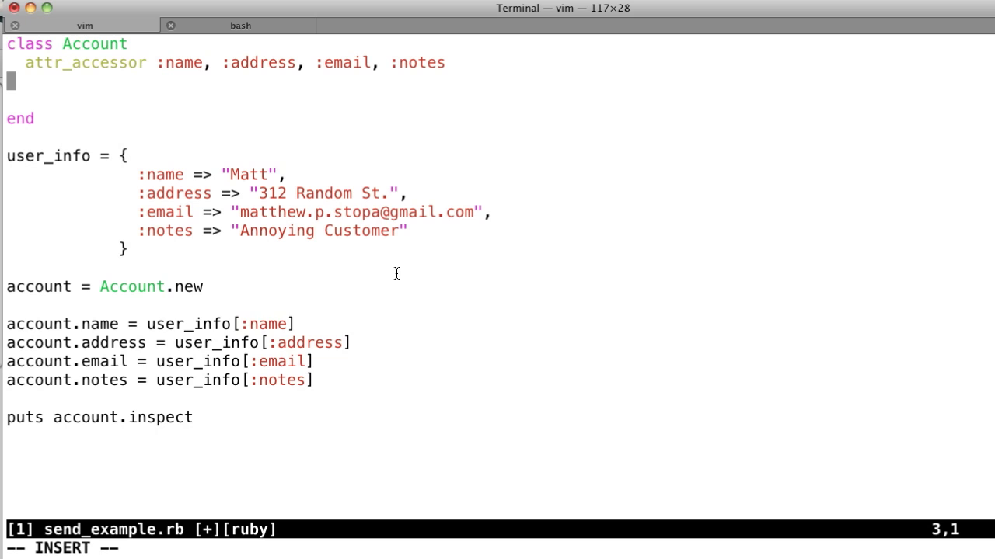
# Write an empty `def assign_values(values)` method with its `end` inside the Account class
pyautogui.write('----')
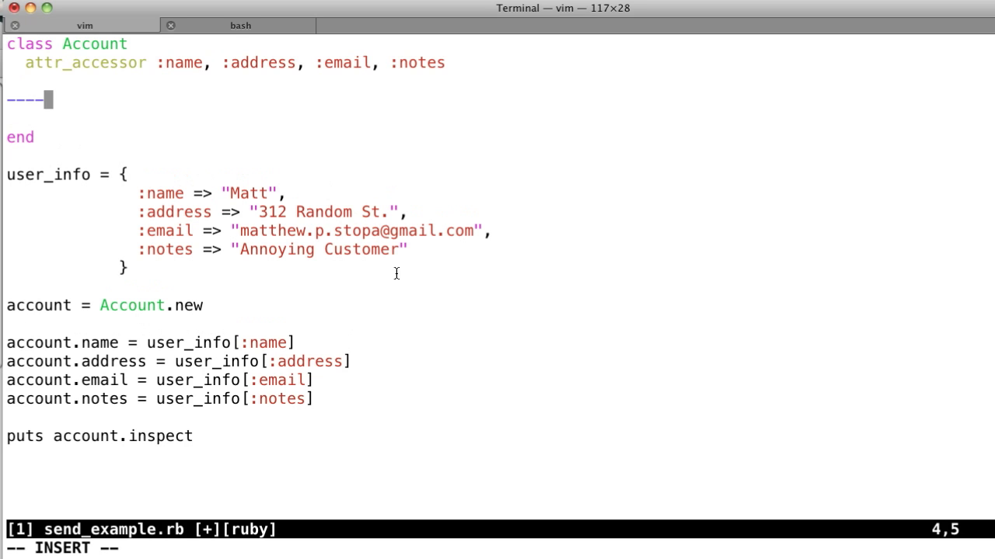
pyautogui.press('BackSpace')
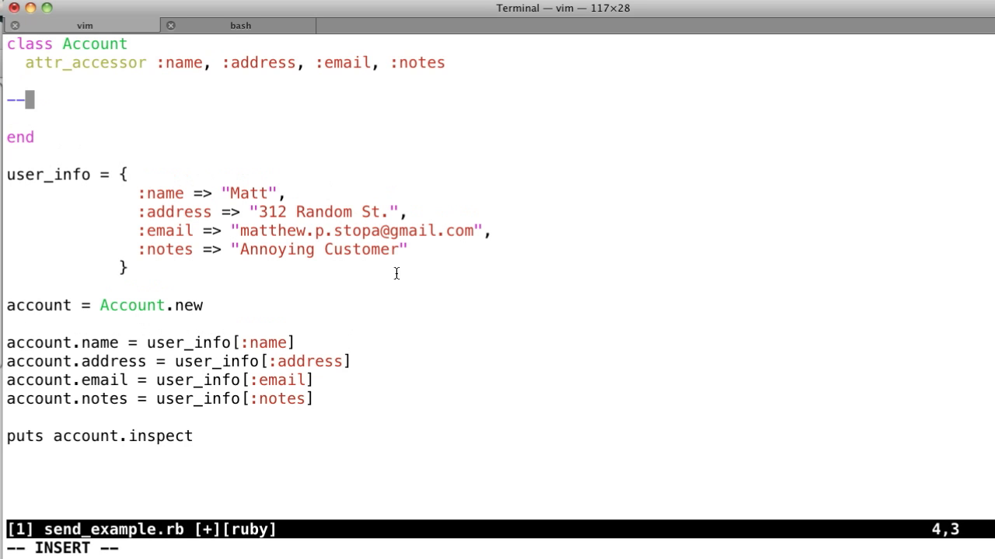
pyautogui.write('def a')
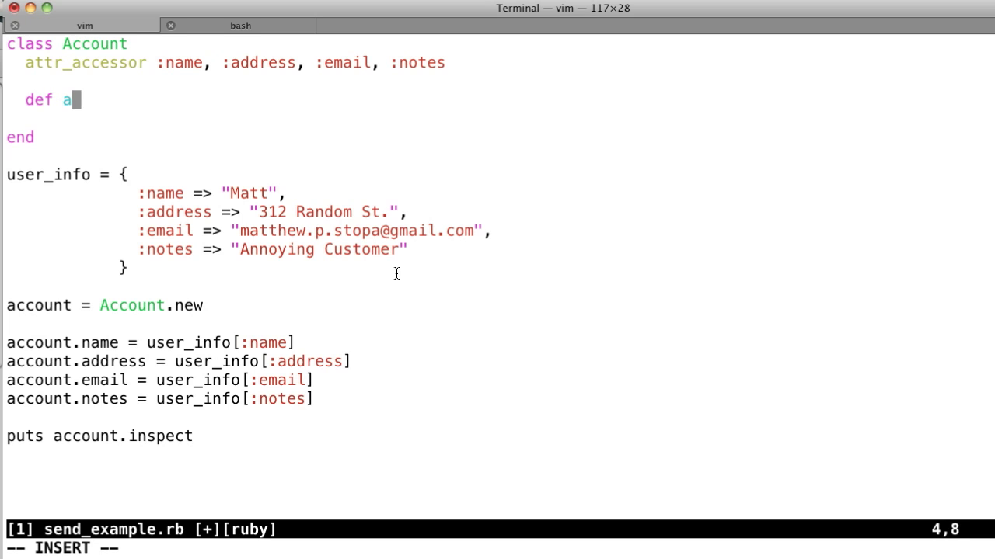
pyautogui.write('ssign+')
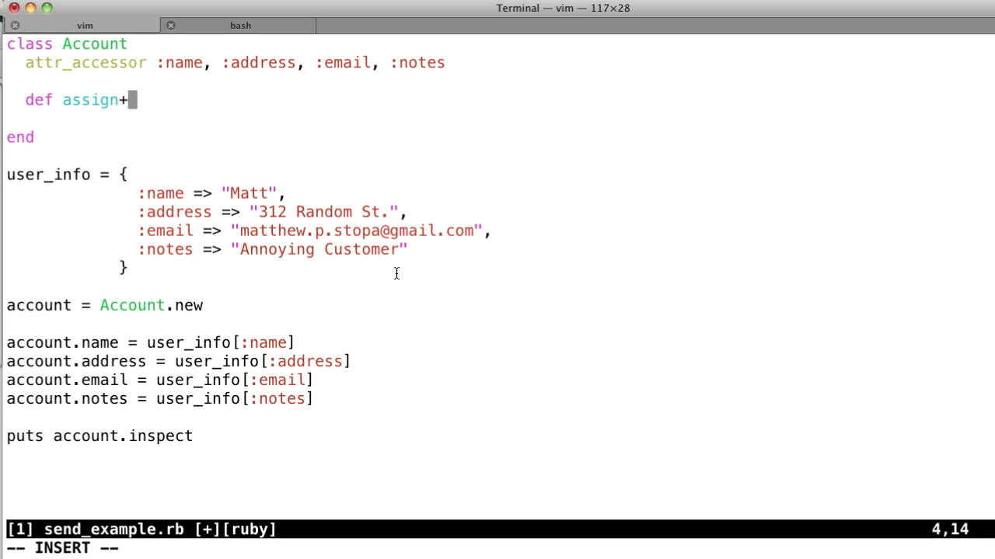
pyautogui.write('_values')
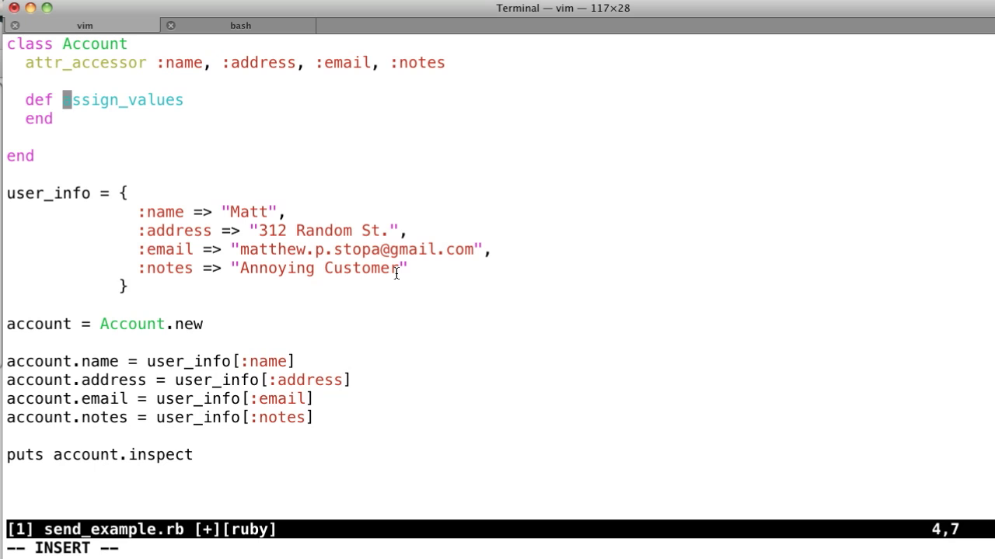
pyautogui.write('----')
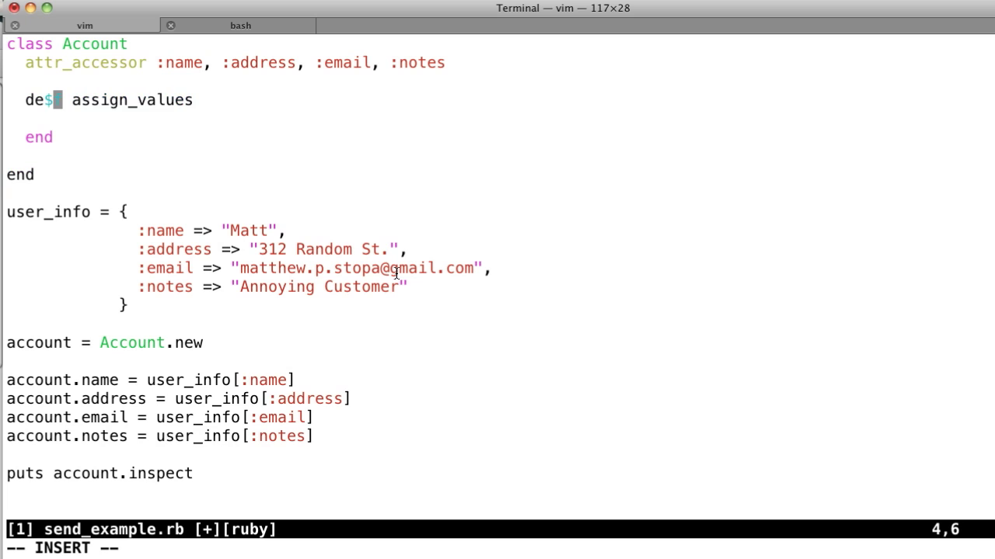
pyautogui.write('f')
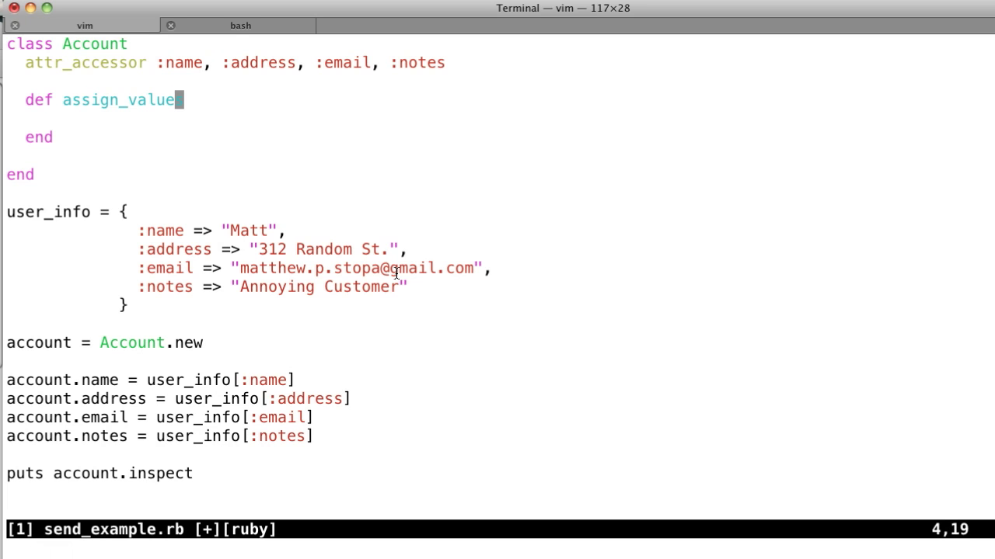
pyautogui.write('s(')
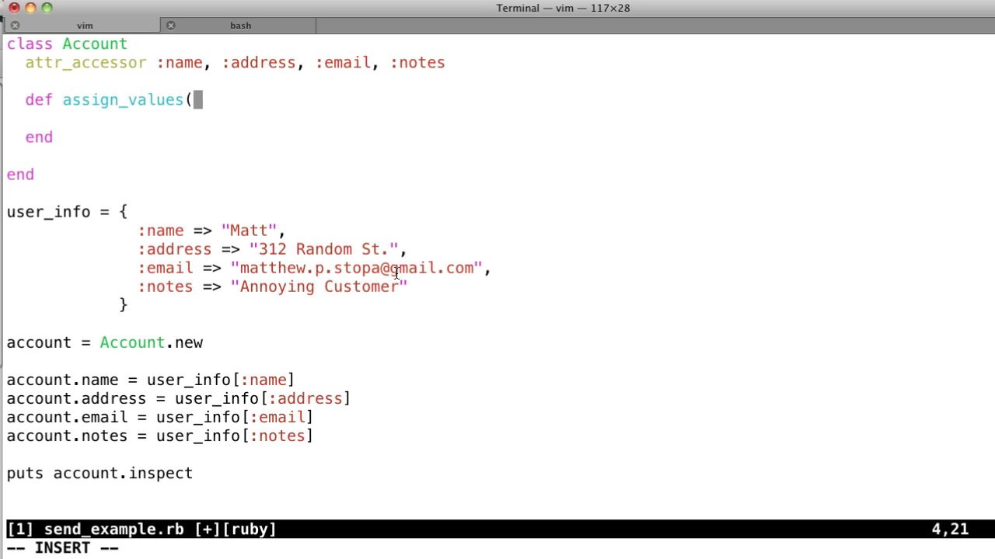
pyautogui.write('values)')
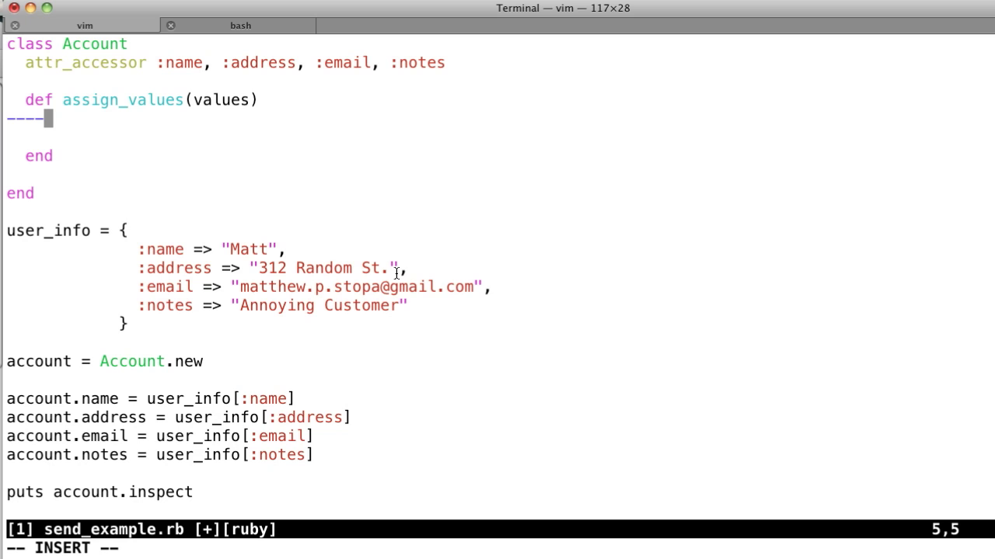
# Fill assign_values with a `values.each_key do |k|` block and its `end`
pyautogui.write('values.each-')
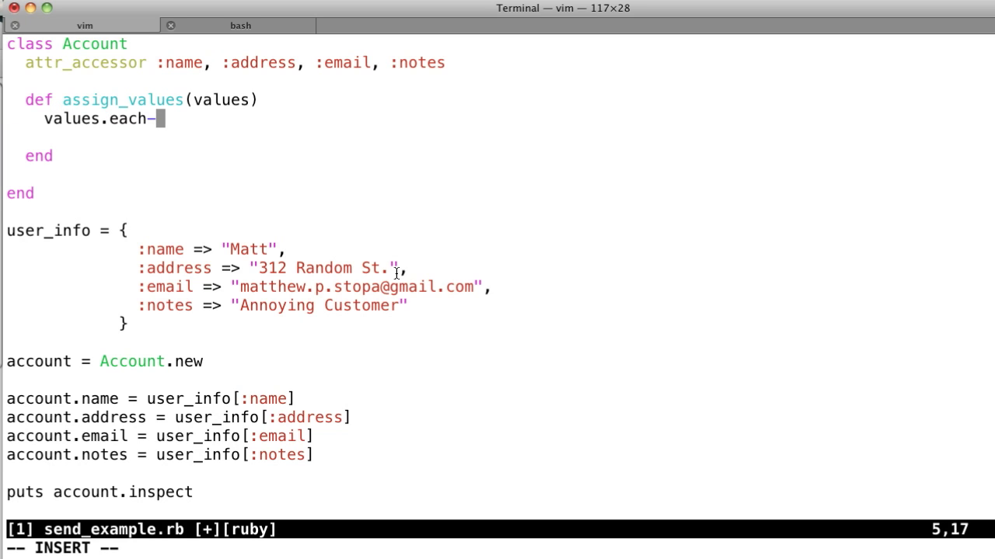
pyautogui.write('do ||')
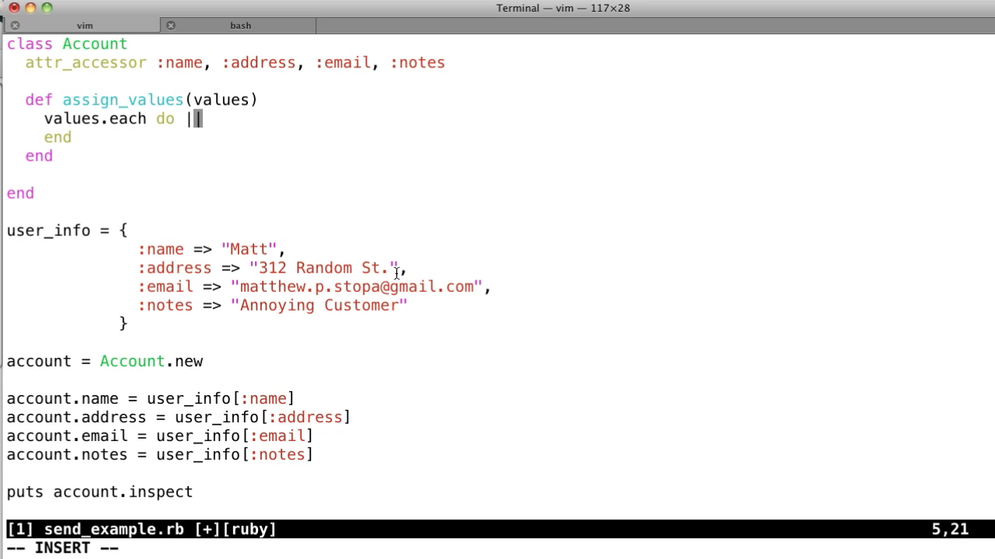
pyautogui.write('k,v')
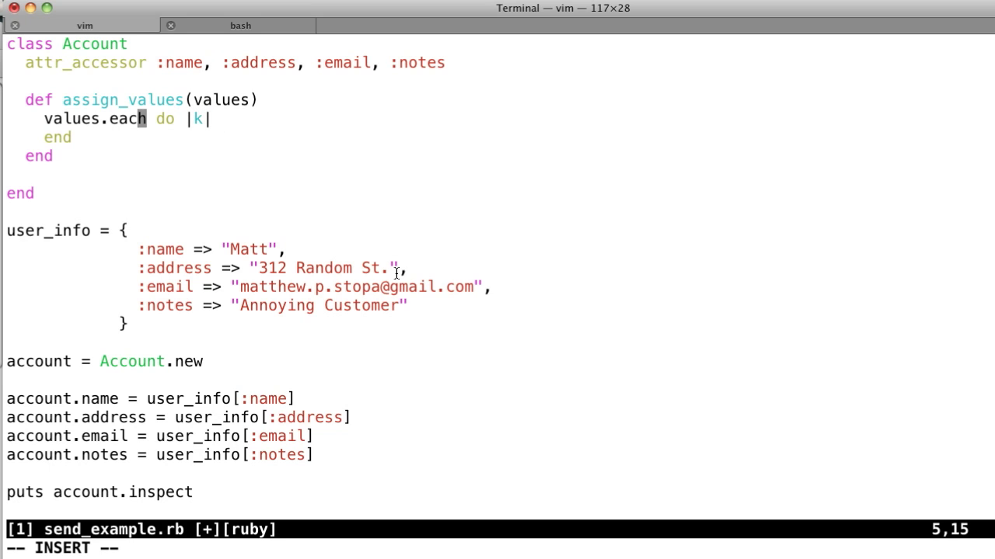
pyautogui.write('_key')
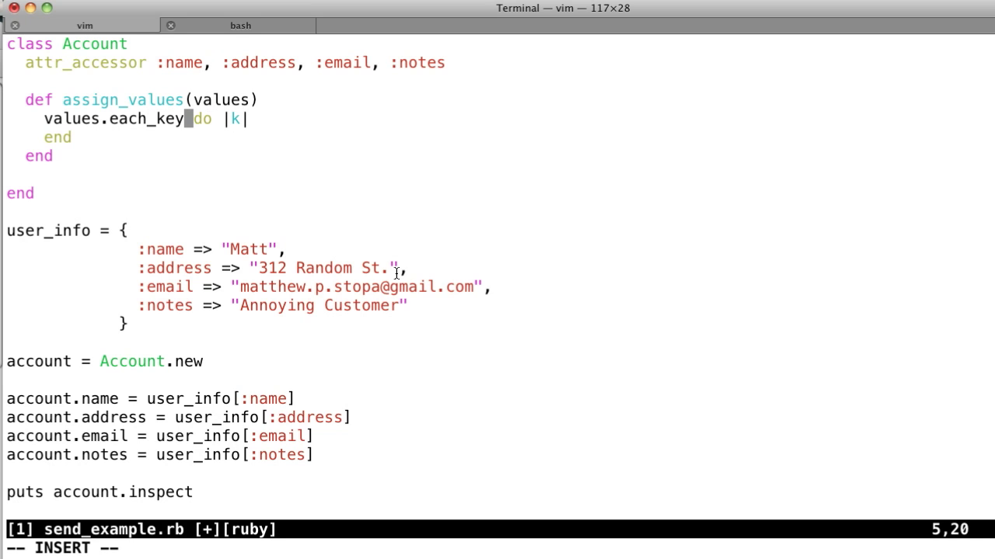
pyautogui.press('Return')
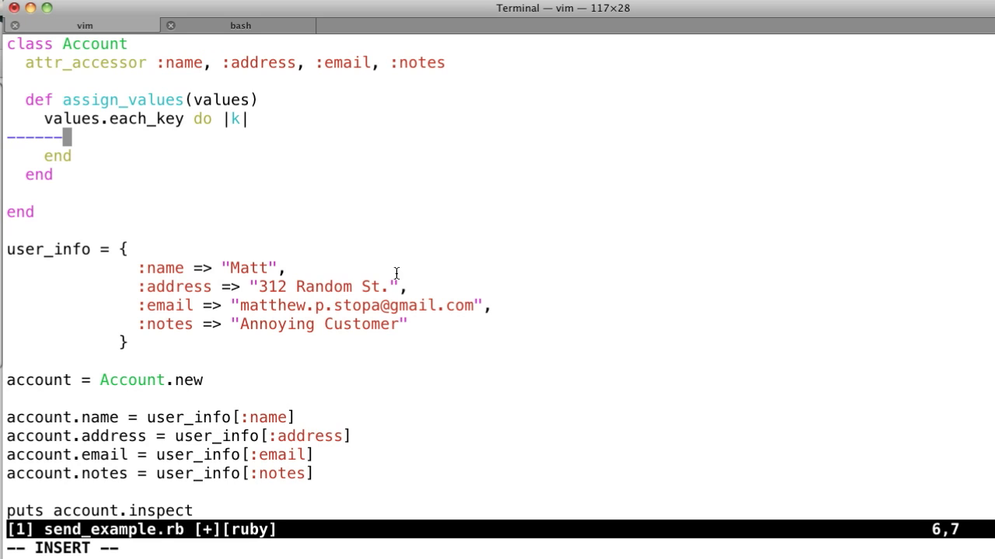
# Write `self.send("#{k}=", values[k])` inside the each_key block and save the file
pyautogui.write('va')
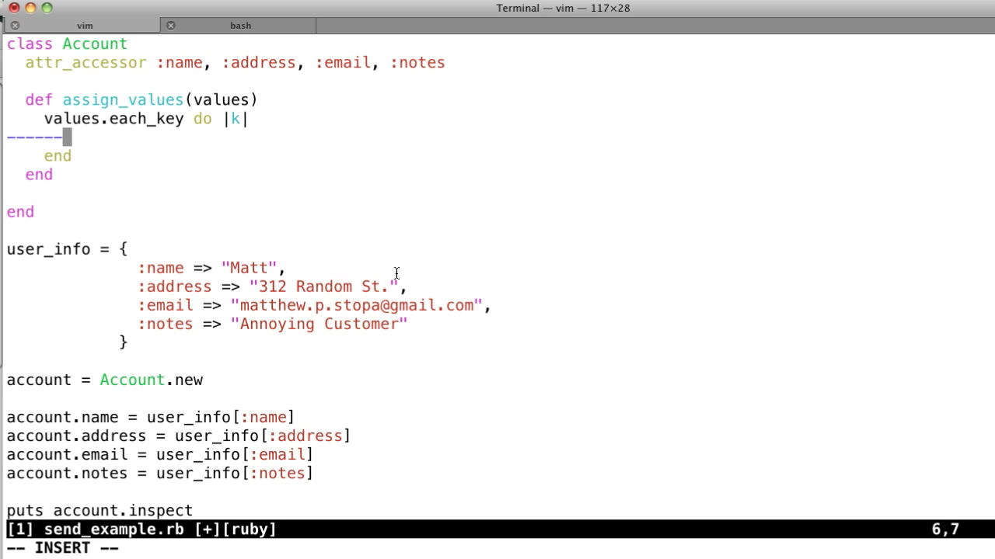
pyautogui.write('self.send')
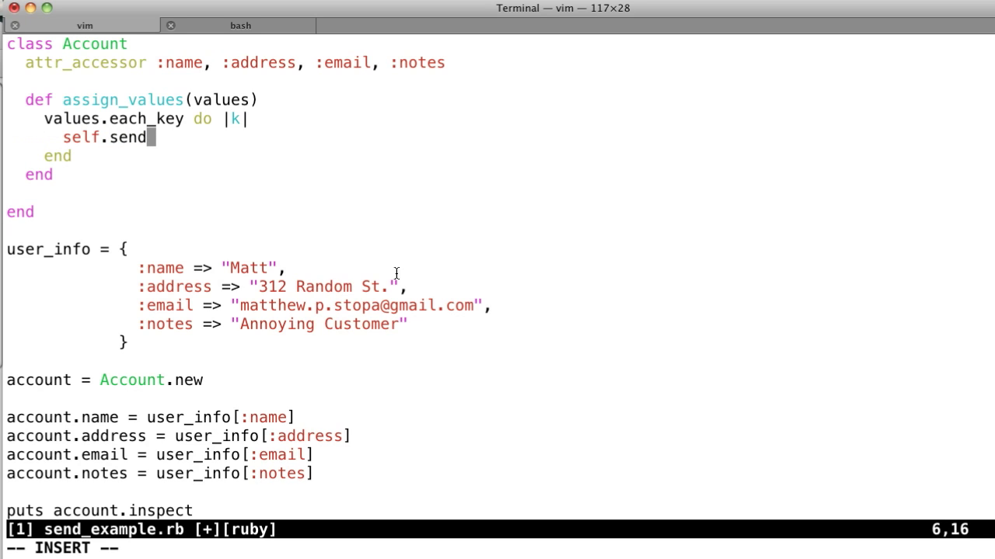
pyautogui.write('(')
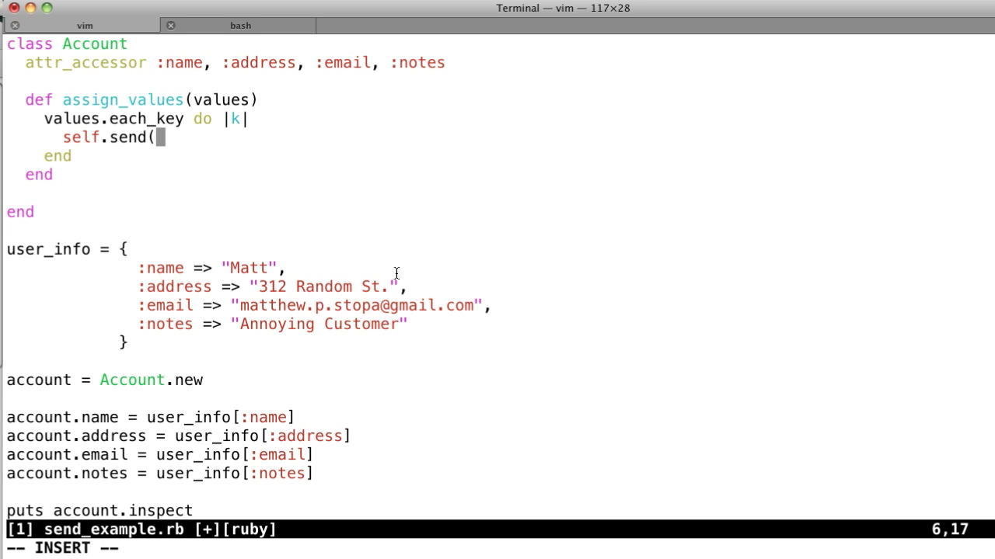
pyautogui.write('key)')
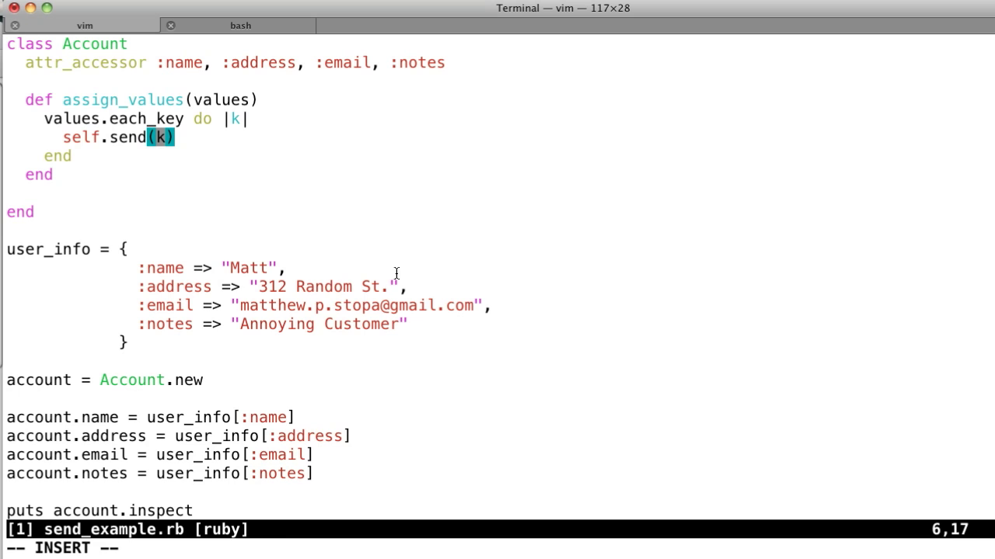
pyautogui.write('"#{k')
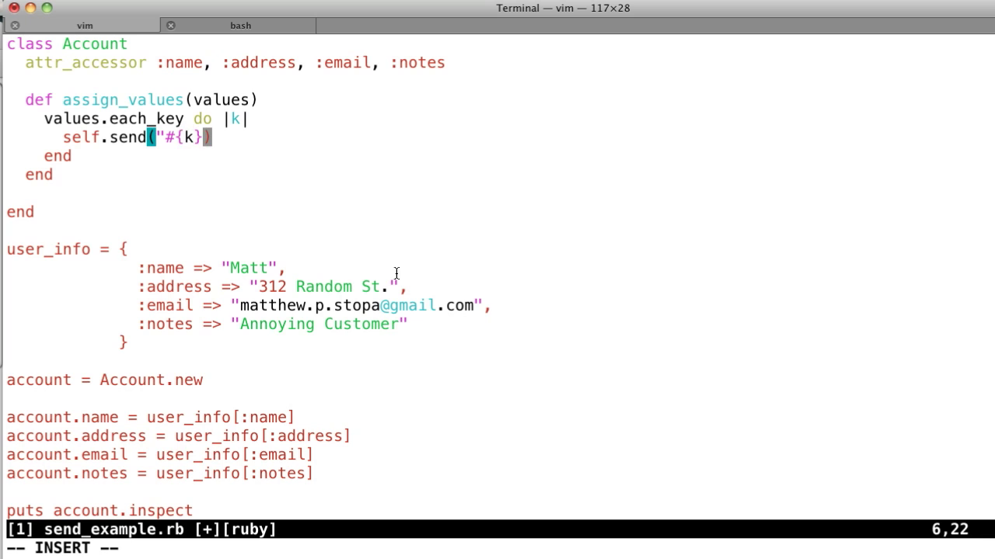
pyautogui.press('BackSpace')
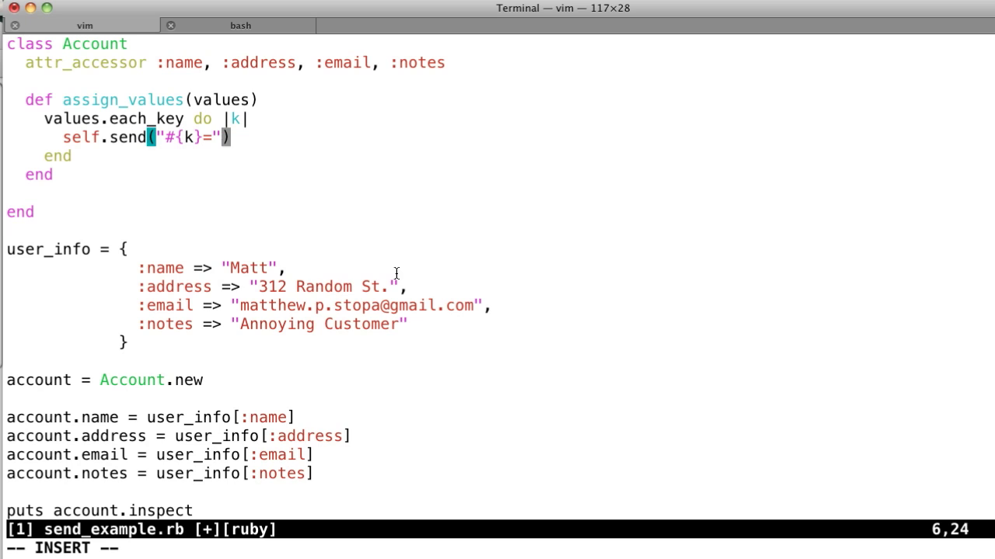
pyautogui.write(',')
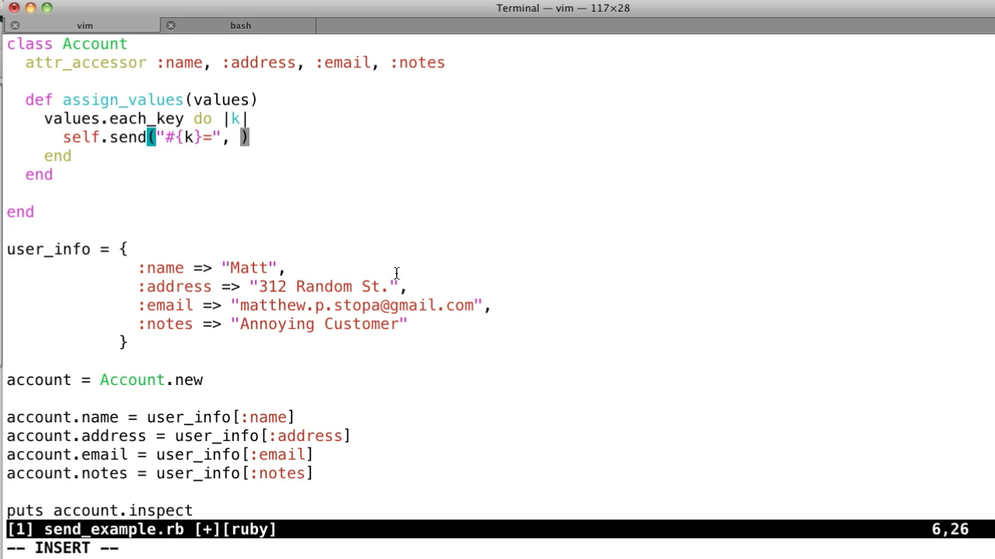
pyautogui.write('values[;')
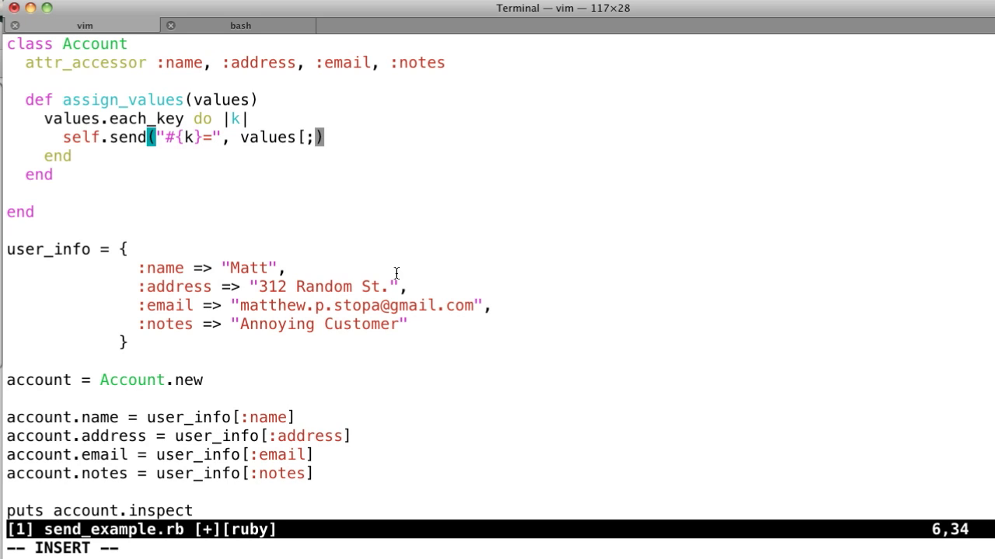
pyautogui.write('k')
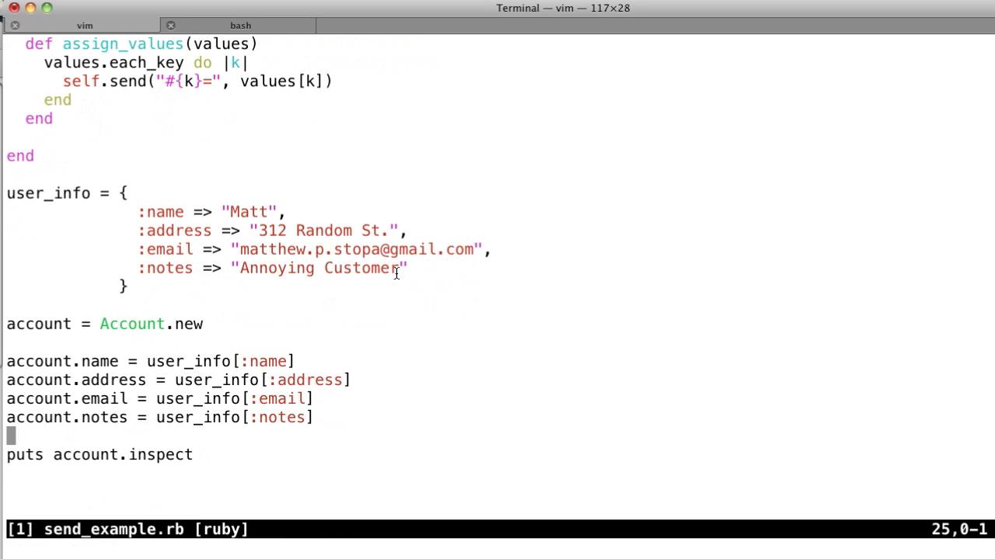
# Delete the four account.x = user_info[...] lines and call `account.assign_values(user_info)` instead
pyautogui.press('V')
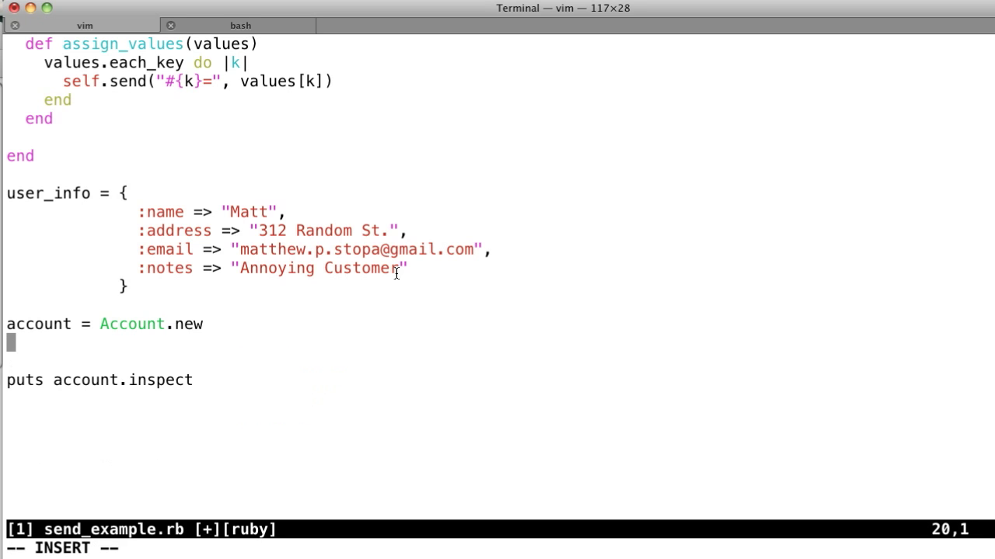
pyautogui.write('account')
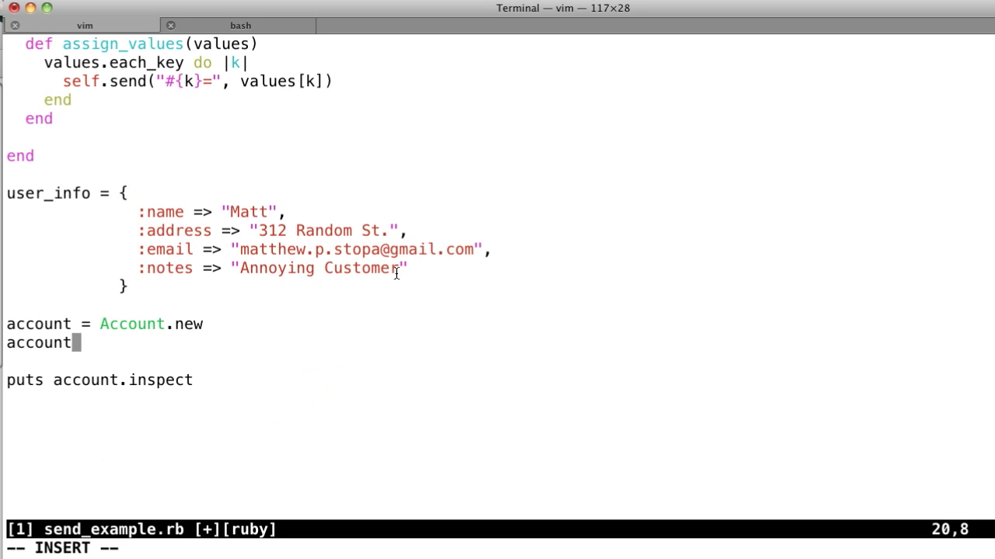
pyautogui.write('.assig')
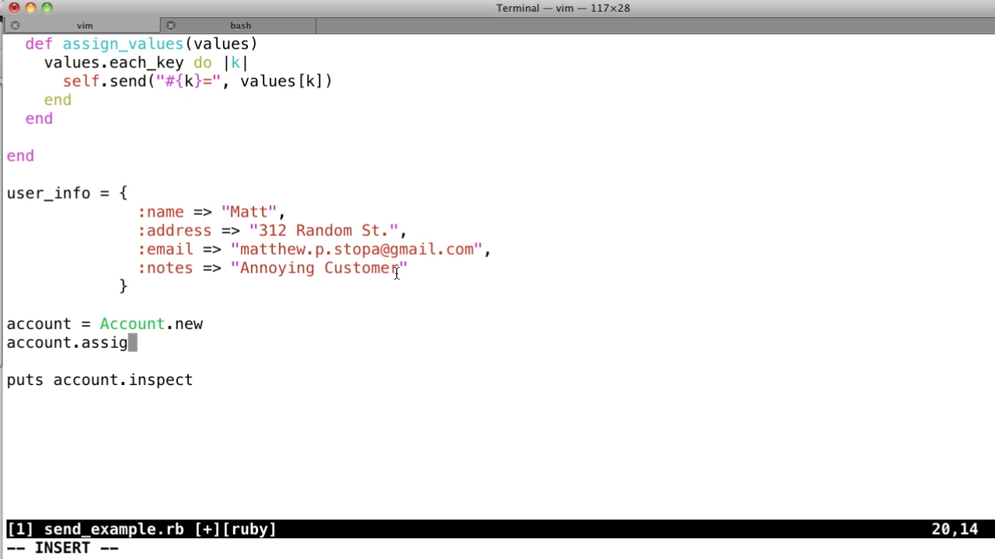
pyautogui.write('n_values')
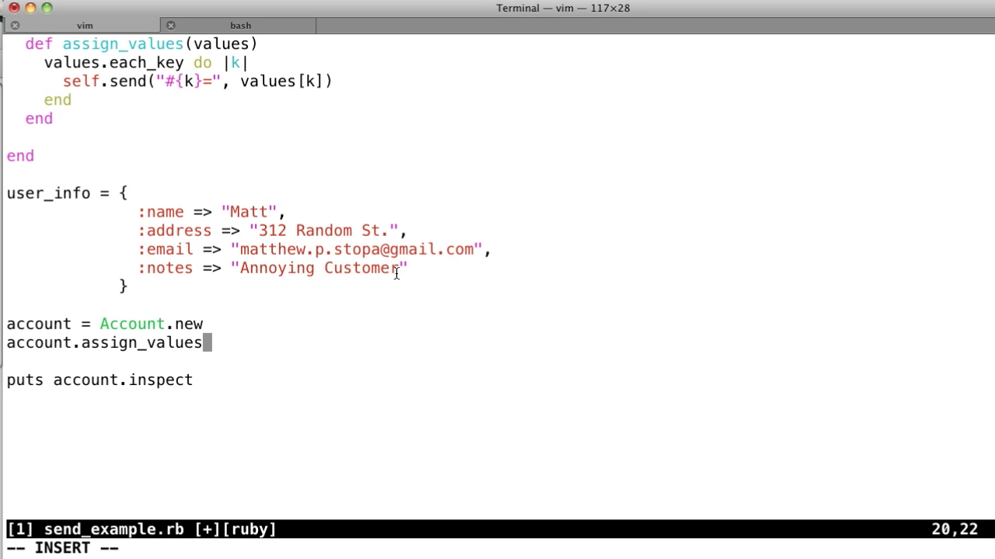
pyautogui.write('(')
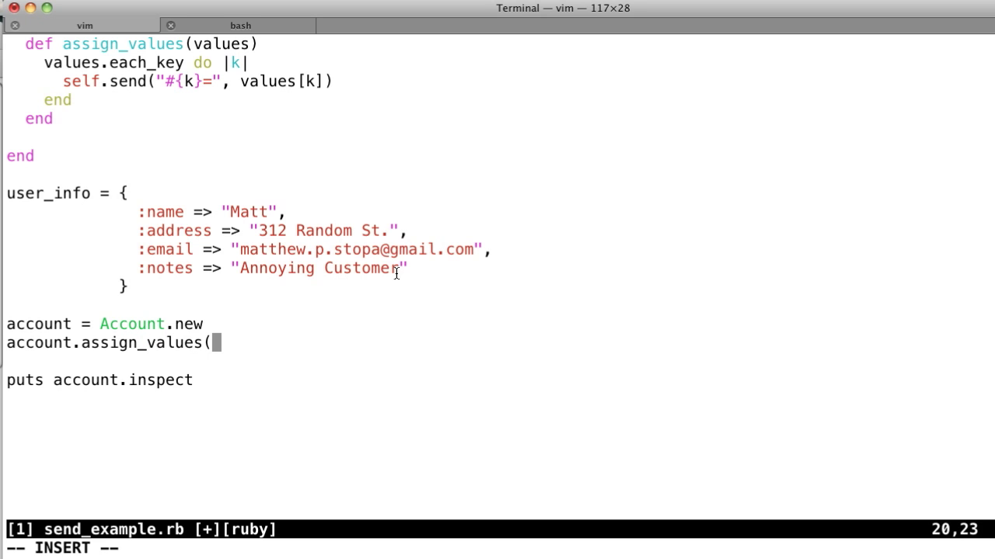
pyautogui.write('user_info)')
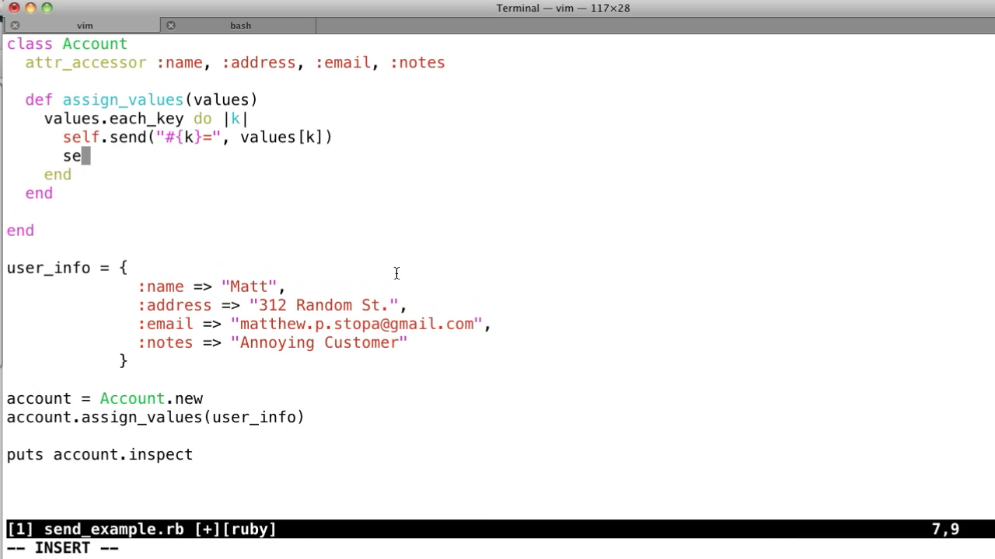
# Add a `self.name = values[k]` line beneath the send call inside the loop
pyautogui.write('lf.')
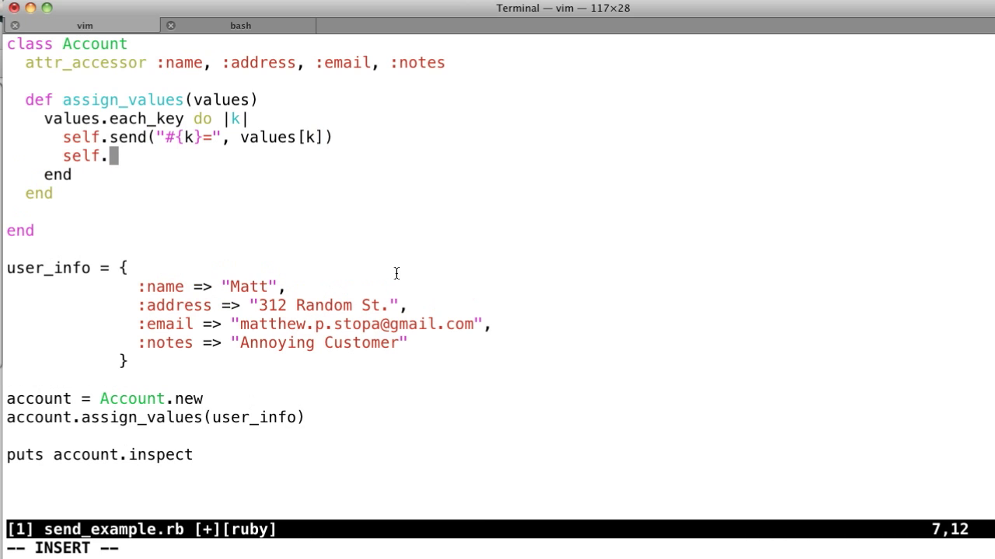
pyautogui.write('name(')
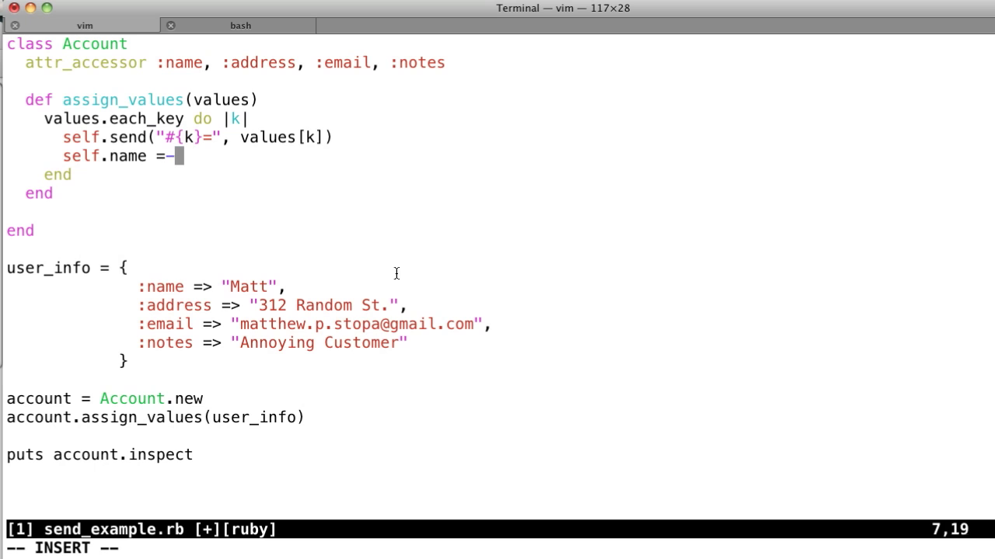
pyautogui.write('values[k]')
pyautogui.click(135, 99)
pyautogui.write('ttr')
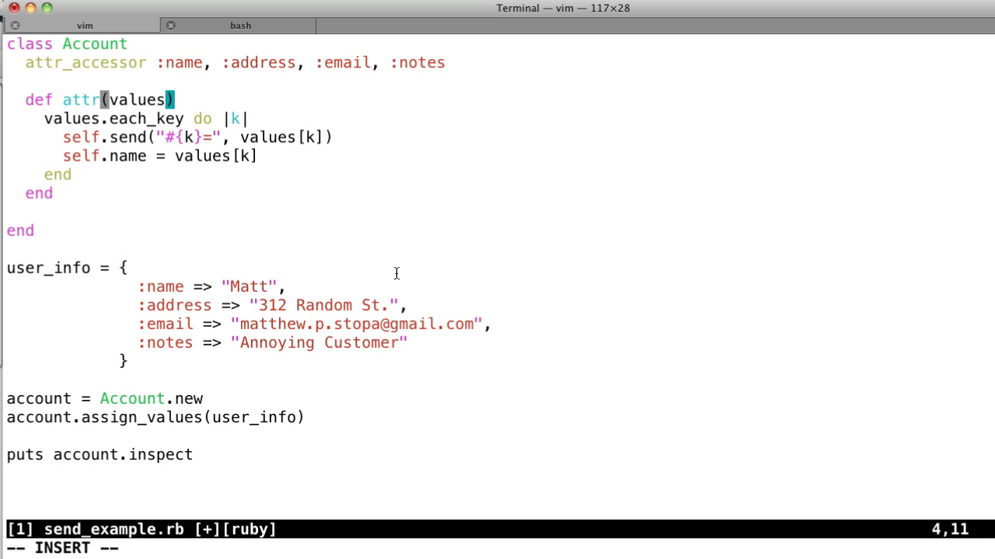
# Rename the method definition to `attributes=(values)` and save the file
pyautogui.write('ivu')
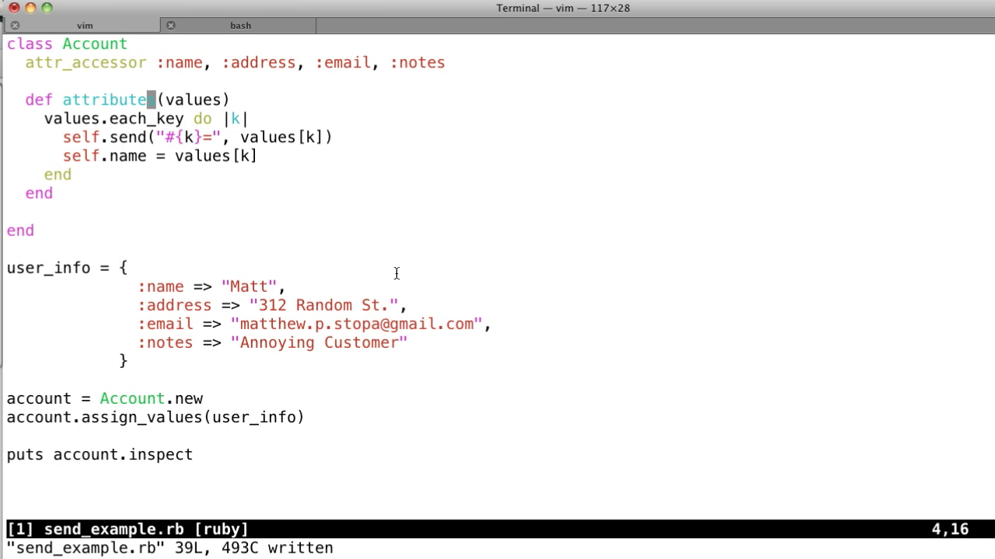
pyautogui.press('i')
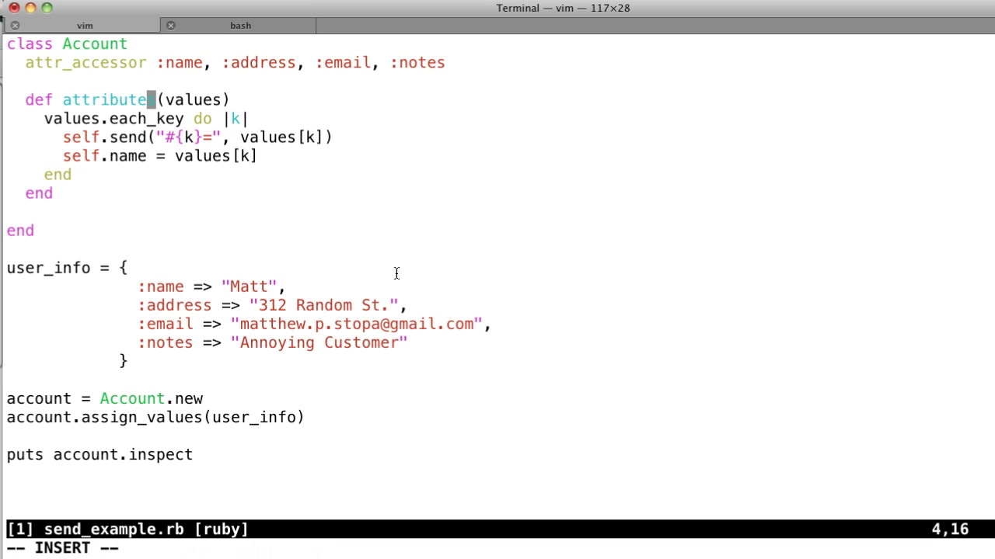
pyautogui.write('s')
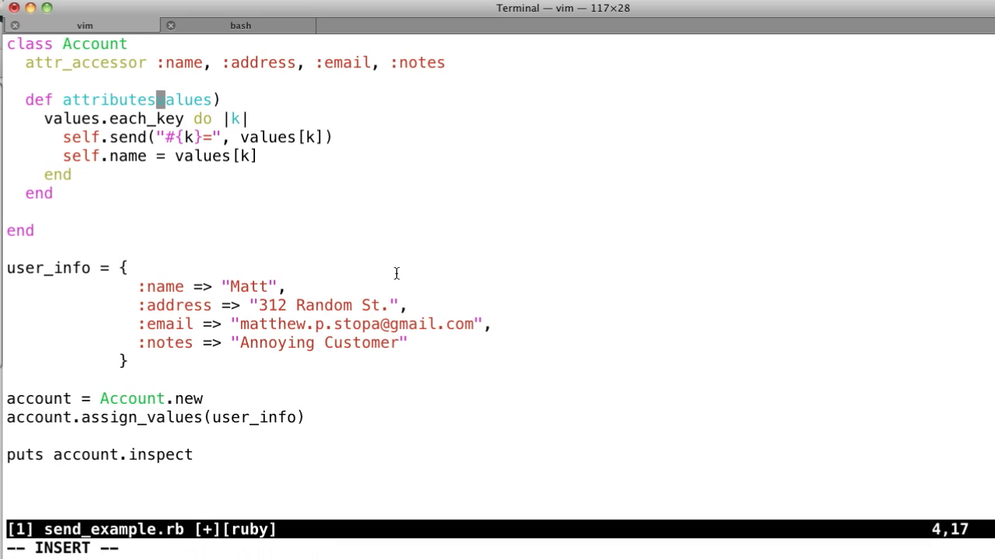
pyautogui.write('=(')
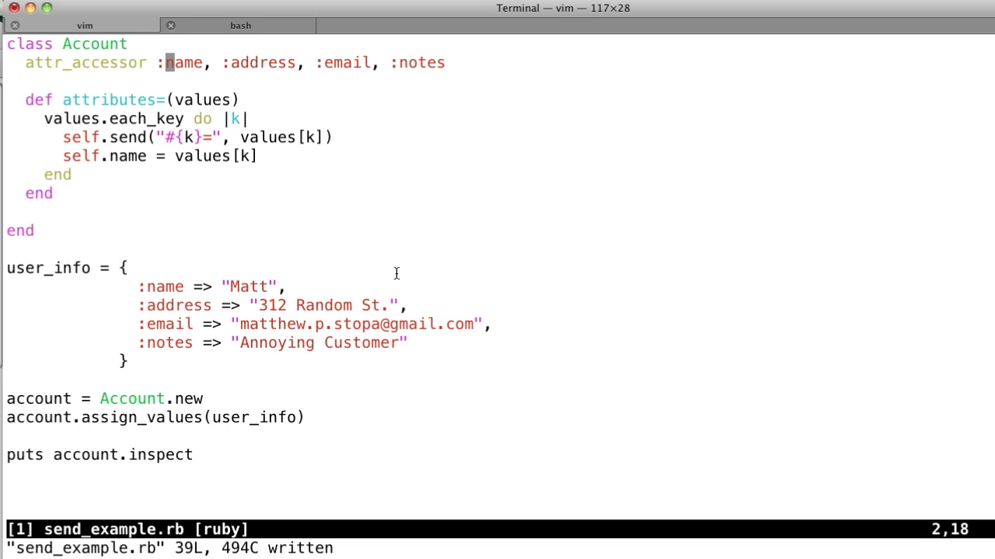
# Append `, :bank_balance` to the attr_accessor list and start a new user_info key
pyautogui.press('i')
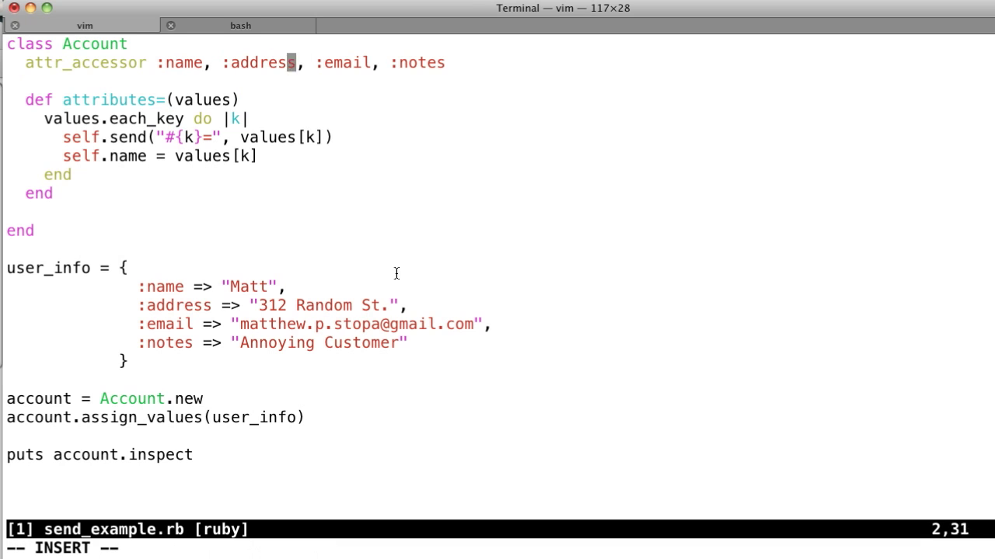
pyautogui.write(',-')
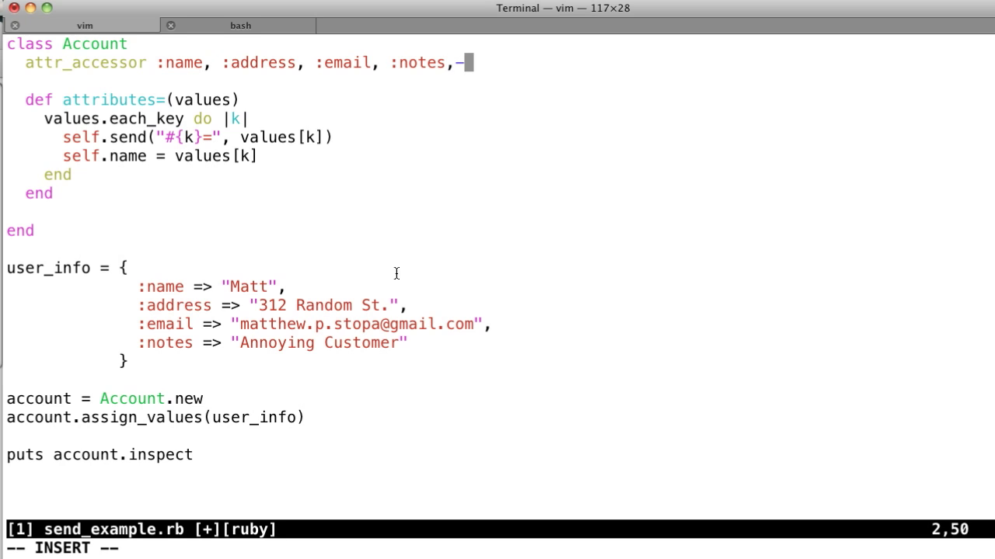
pyautogui.write('b')
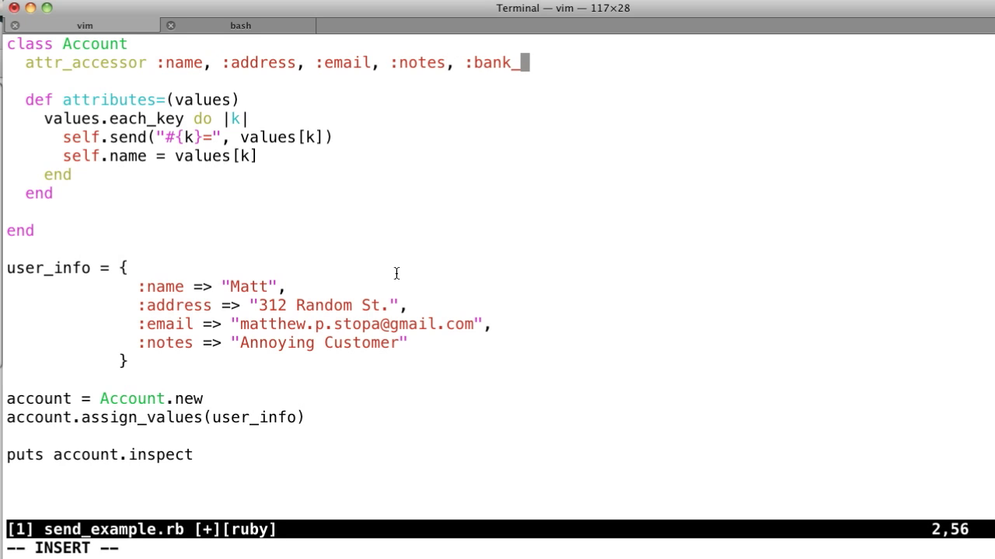
pyautogui.write('balance')
pyautogui.write(':')
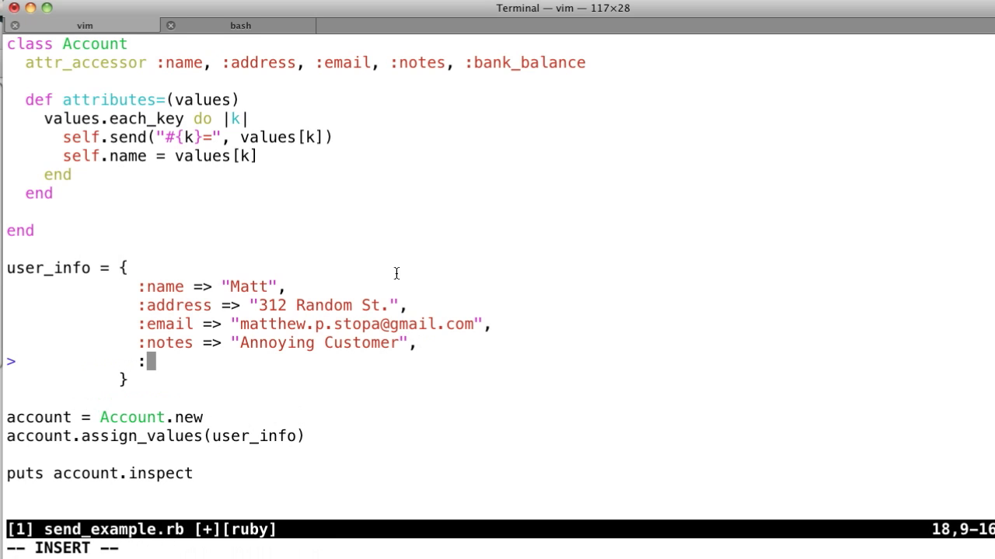
# Add a `:bank_balance => 1_000` entry to the user_info hash
pyautogui.write('bank_balance =>-')
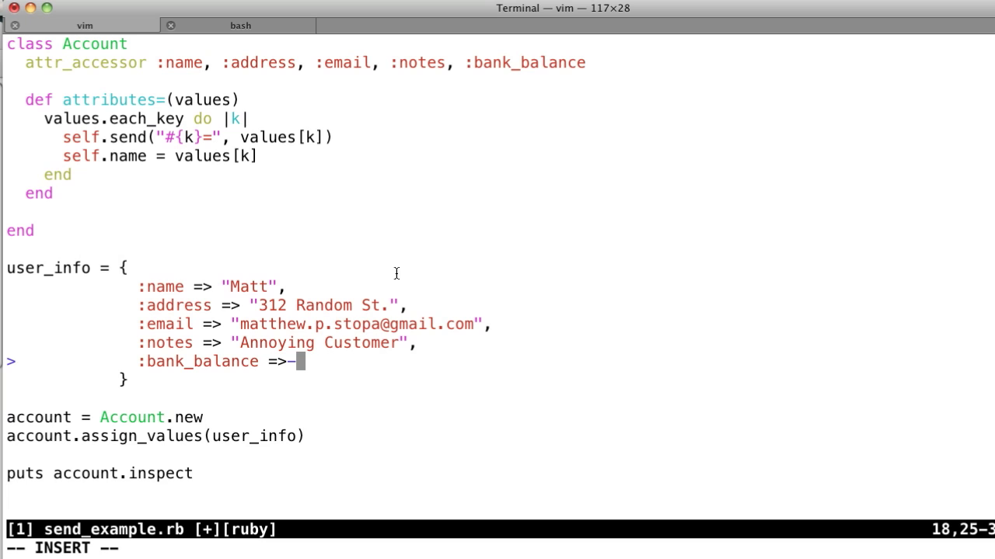
pyautogui.write('""')
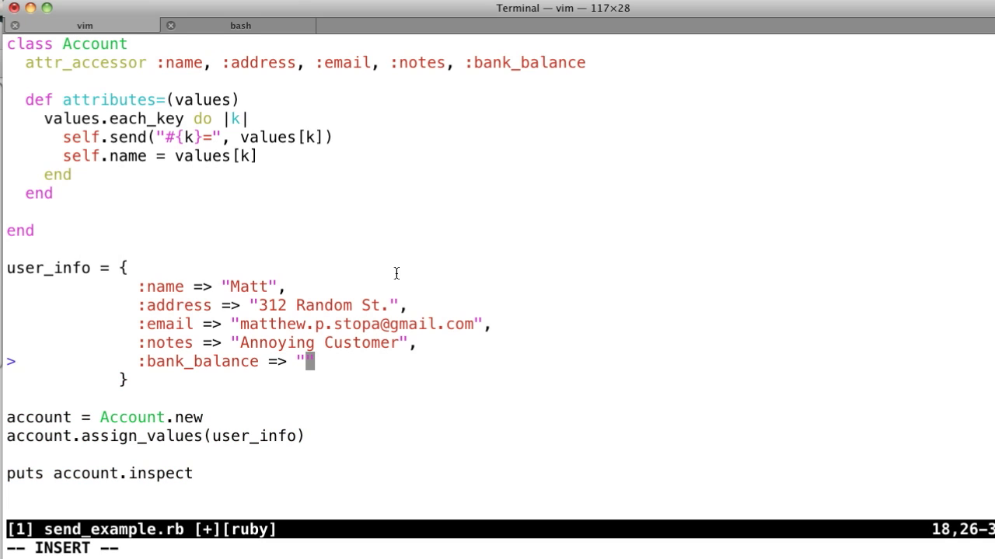
pyautogui.write('239')
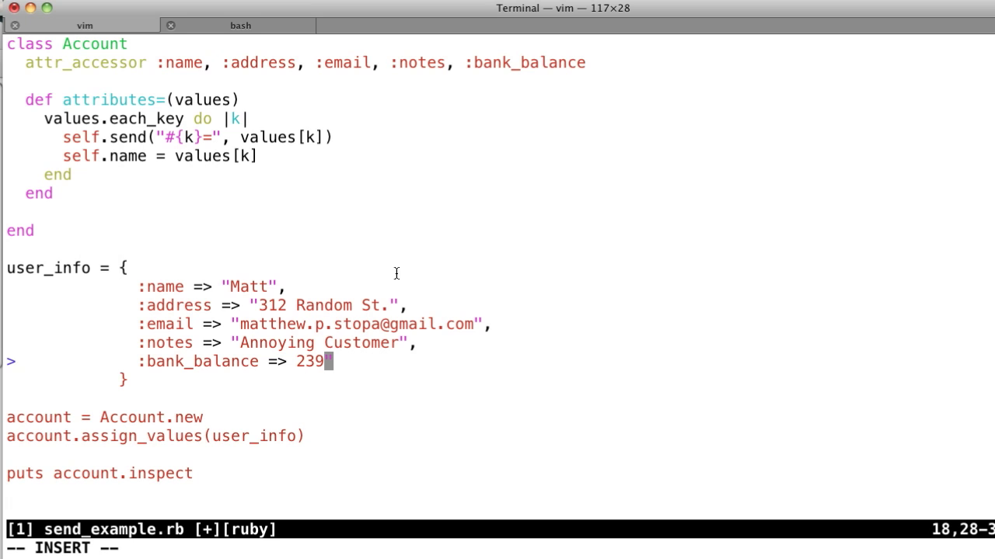
pyautogui.write('392')
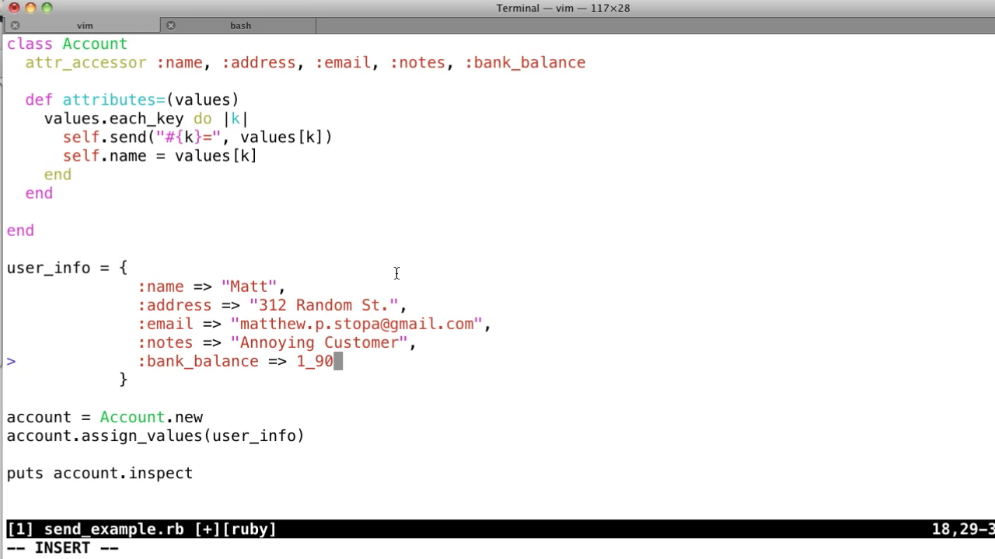
pyautogui.write('00')
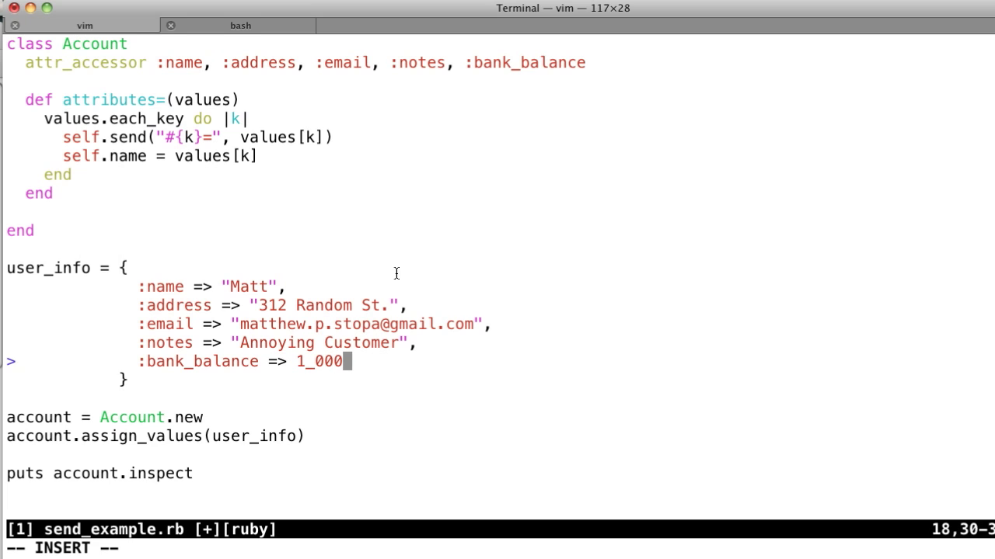